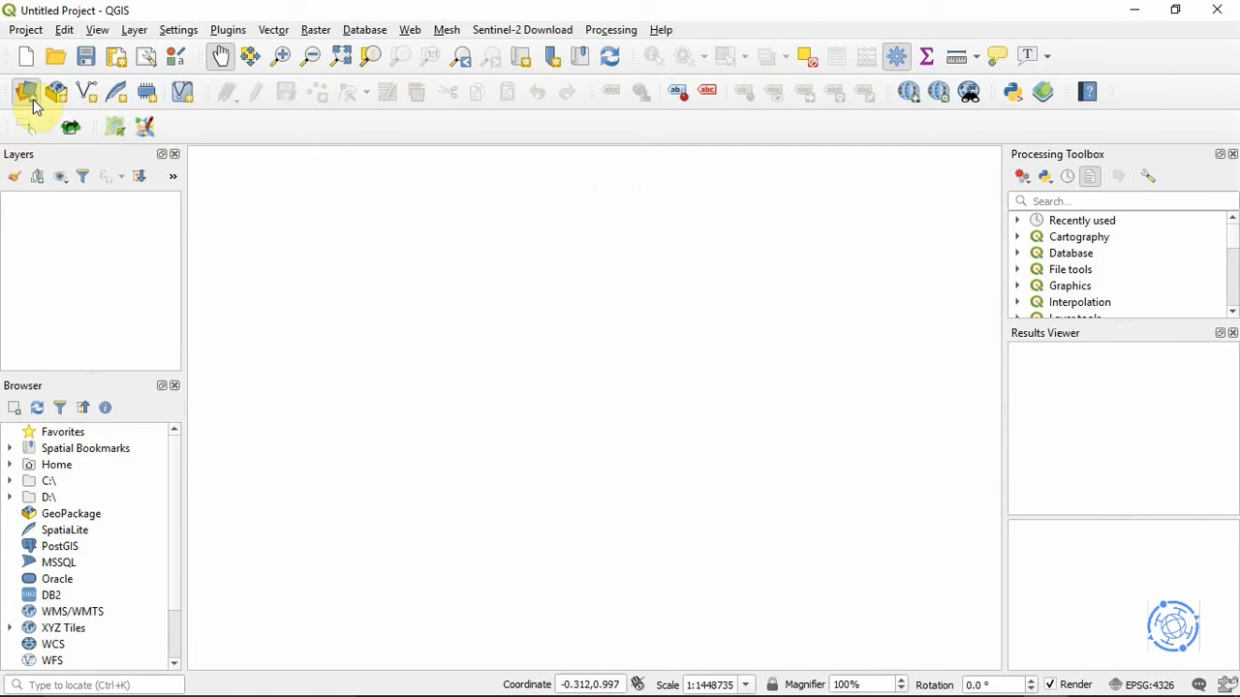
Bring up the Data Source Manager on its Delimited Text import page
left_click(27, 93)
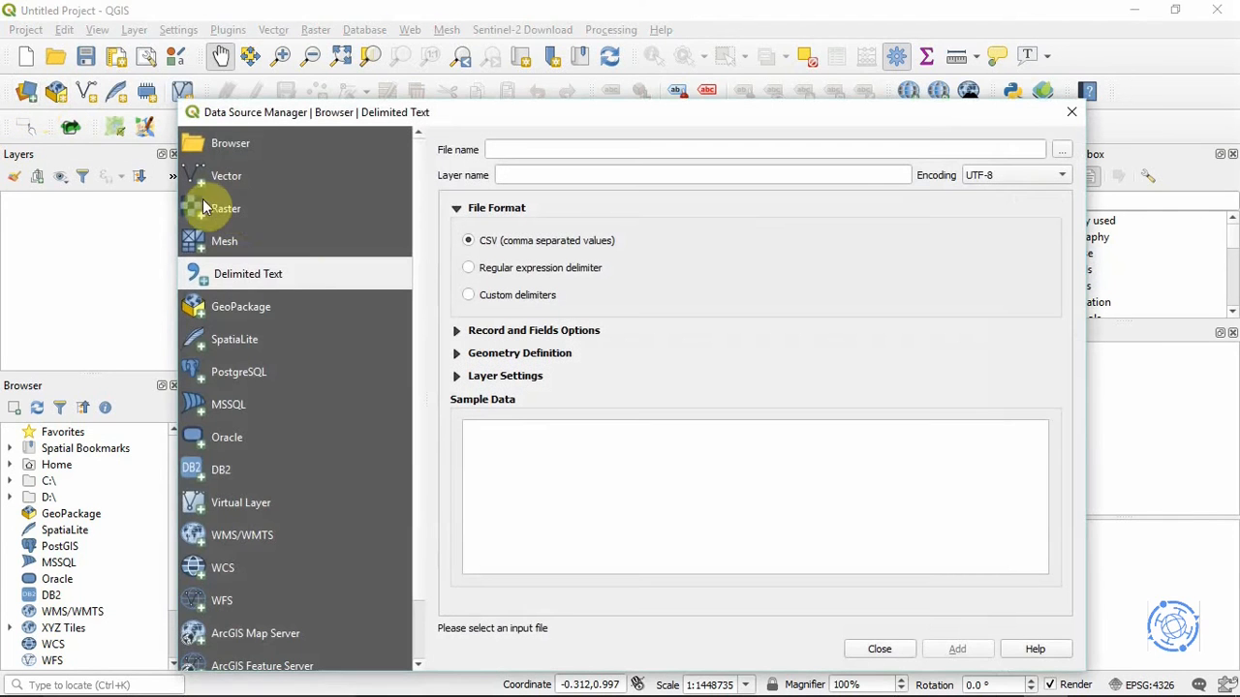
mouse_move(248, 281)
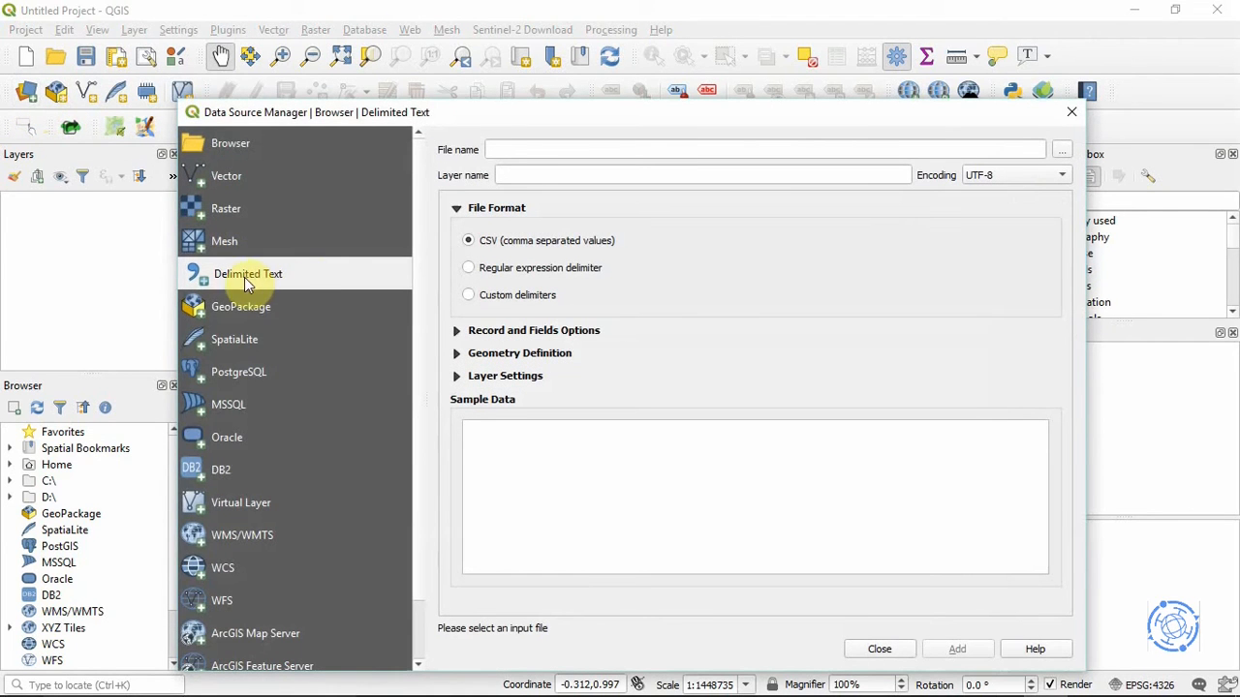
mouse_move(1071, 112)
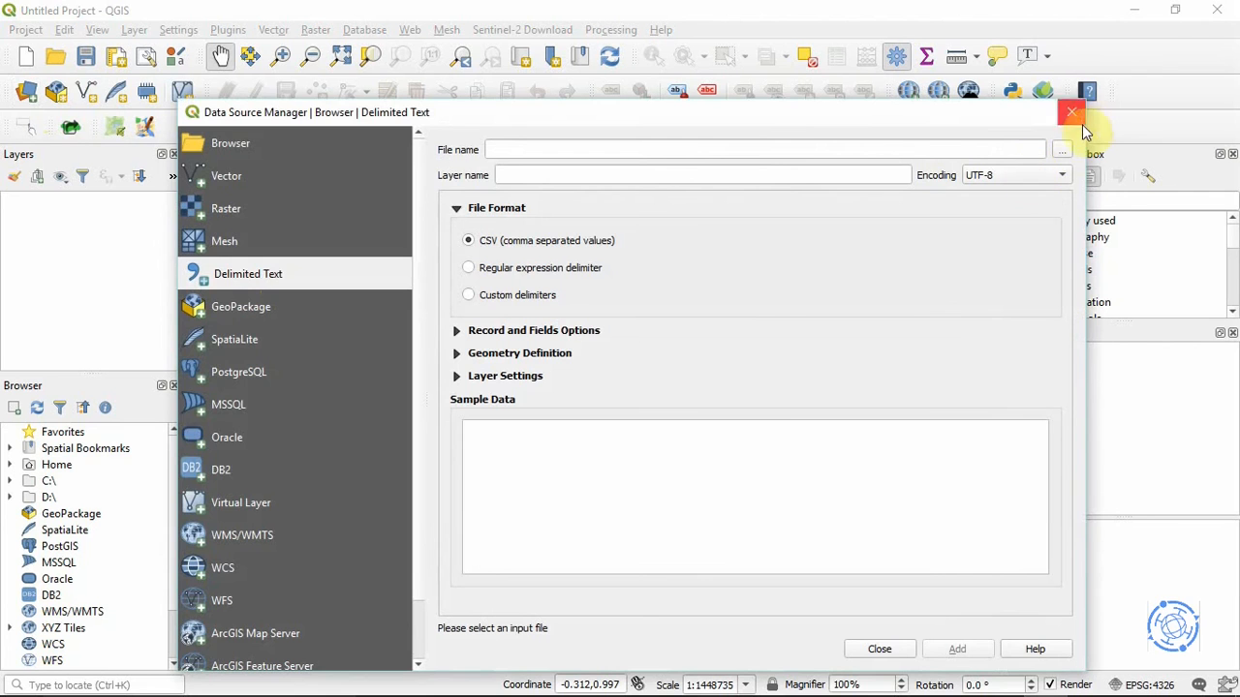
Browse to Desktop > Web Courses and load test.csv as the delimited text source
left_click(1061, 149)
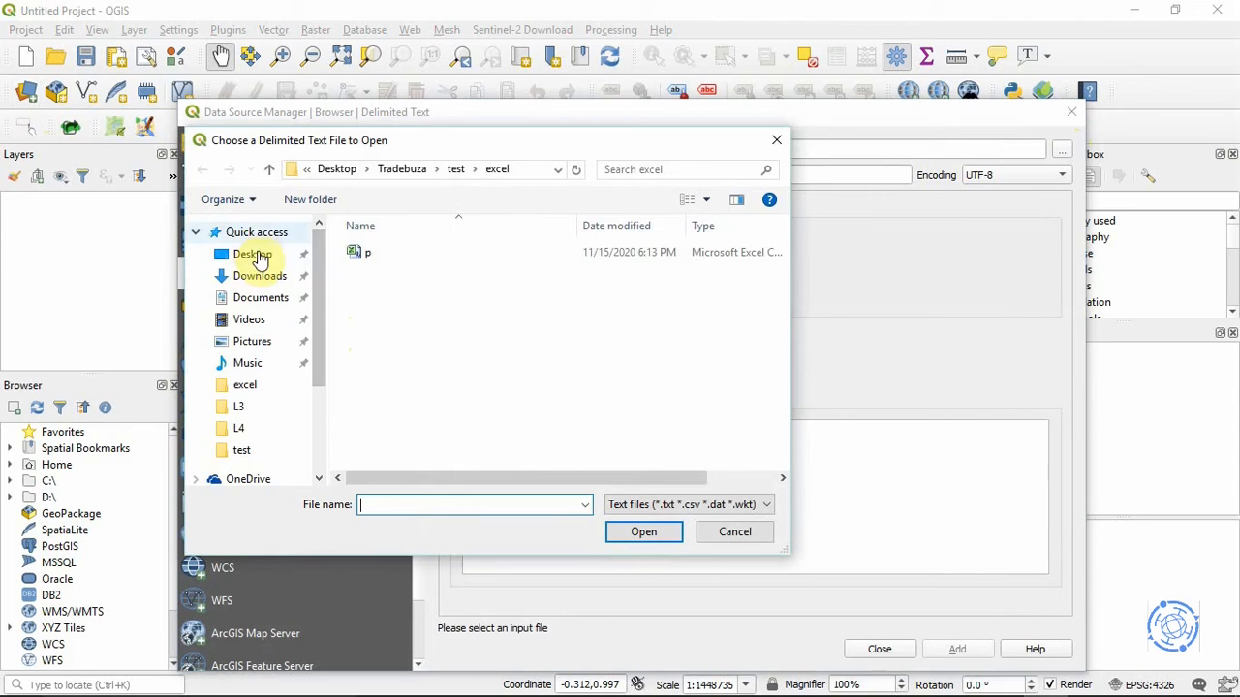
left_click(252, 253)
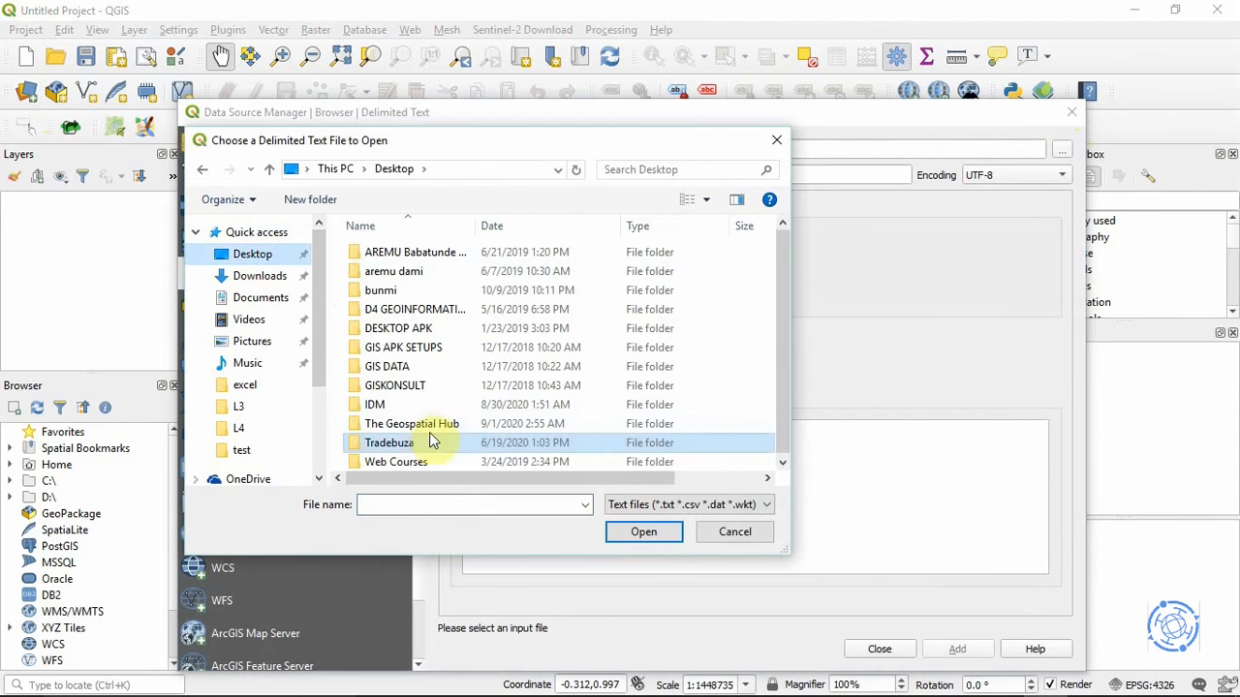
left_click(411, 422)
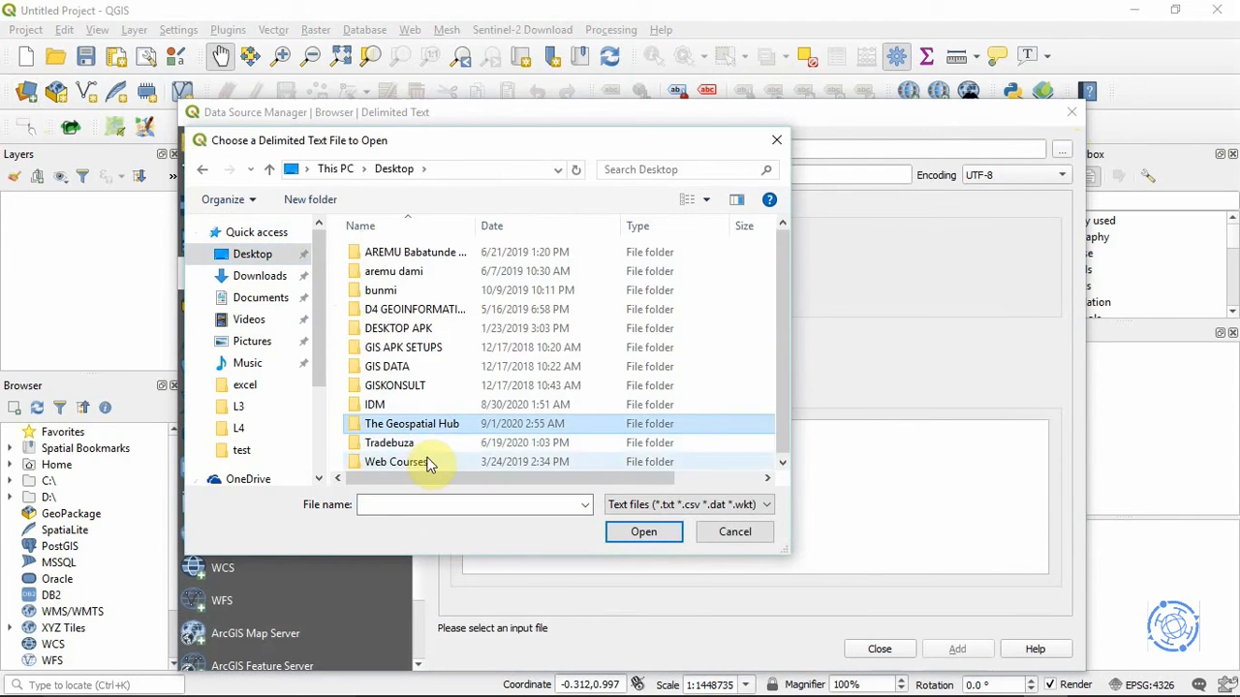
double_click(393, 461)
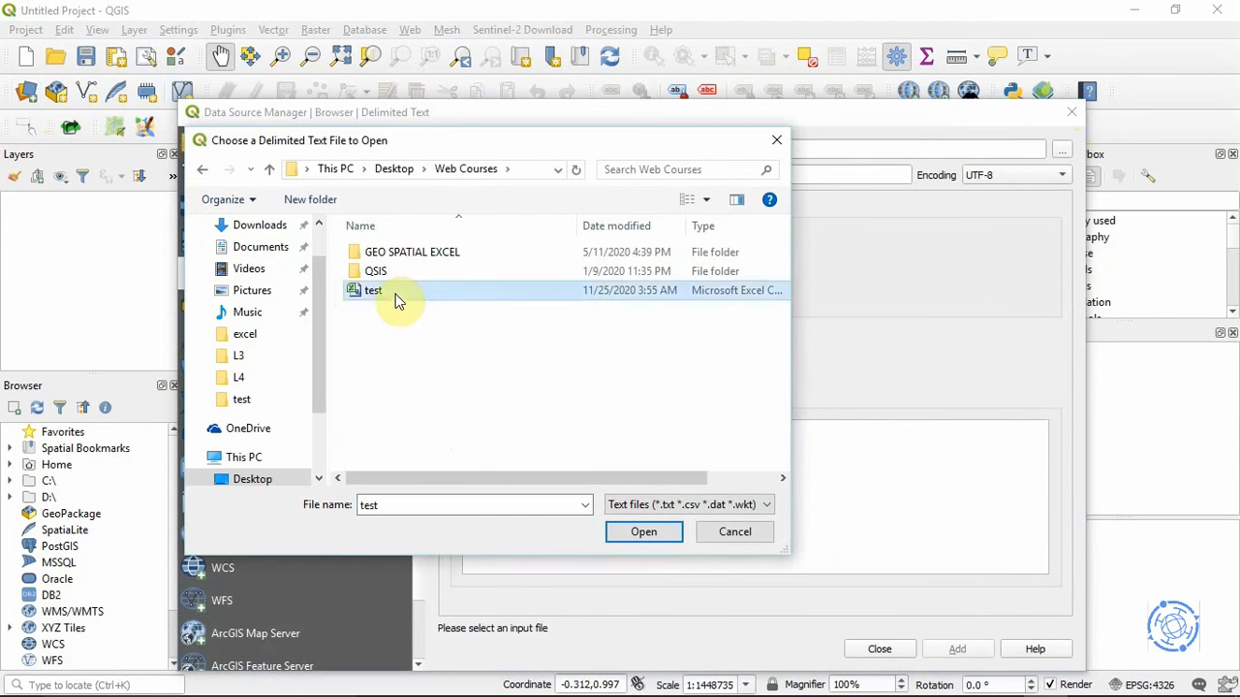
left_click(643, 530)
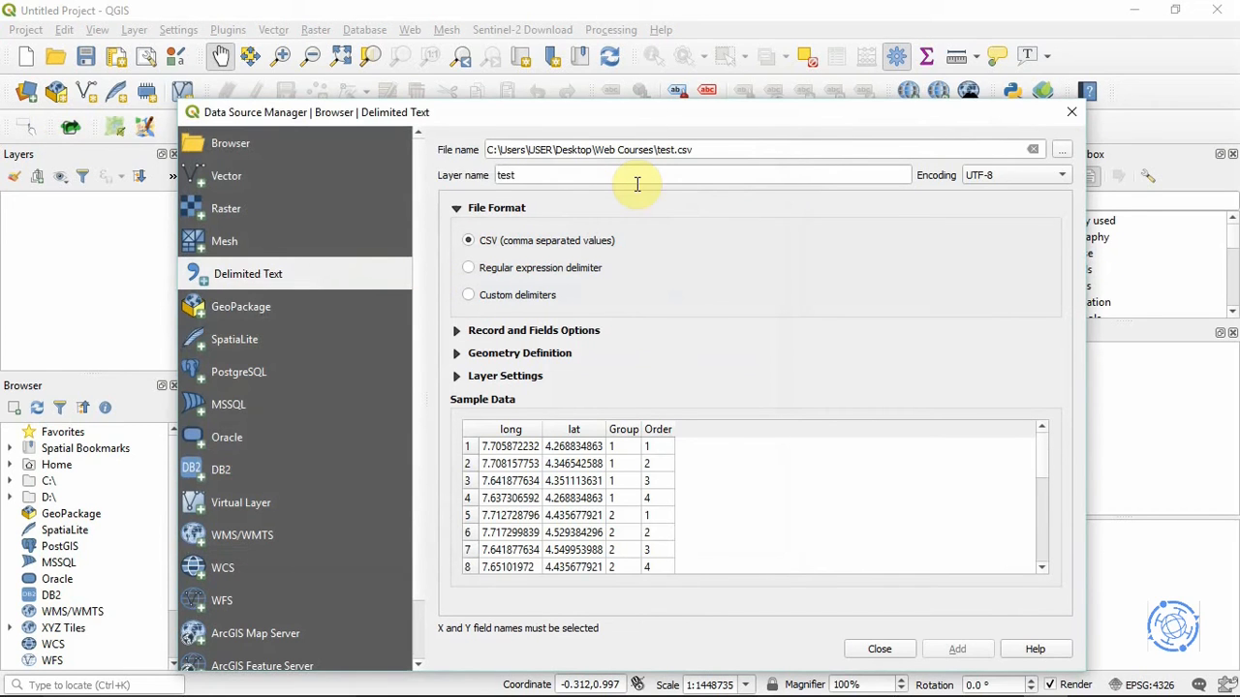
mouse_move(542, 232)
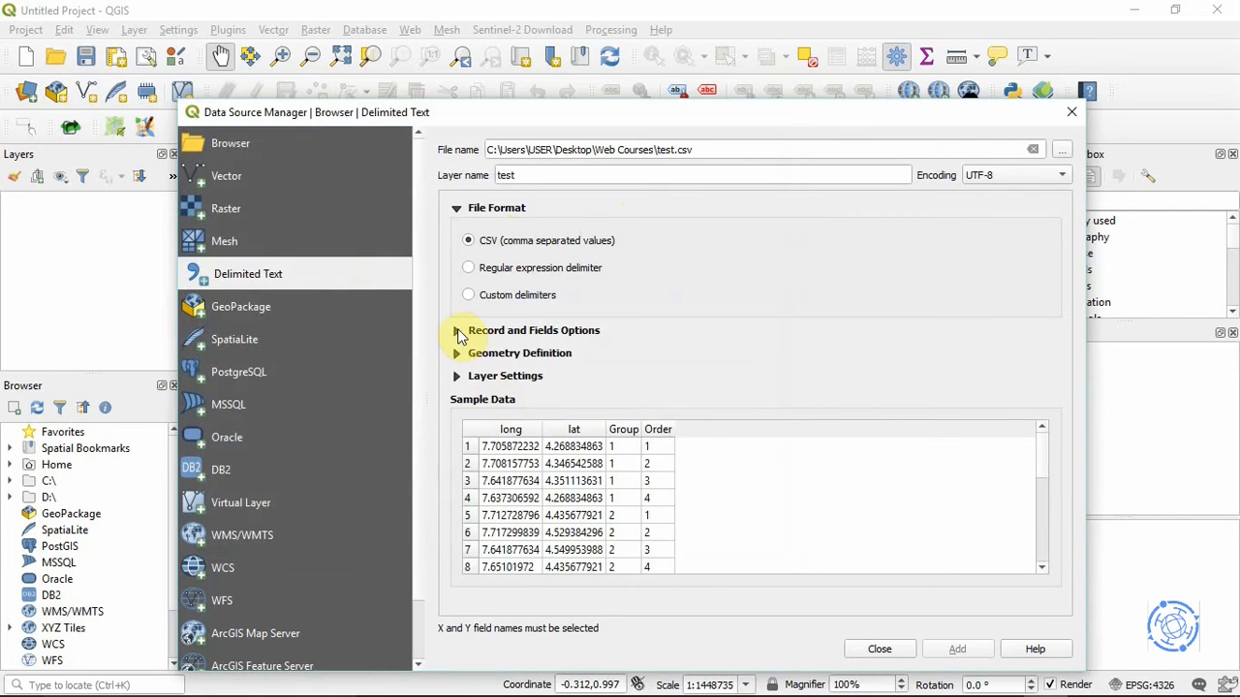
Under Geometry Definition map long to the X field and lat to the Y field, then reveal Layer Settings
left_click(457, 329)
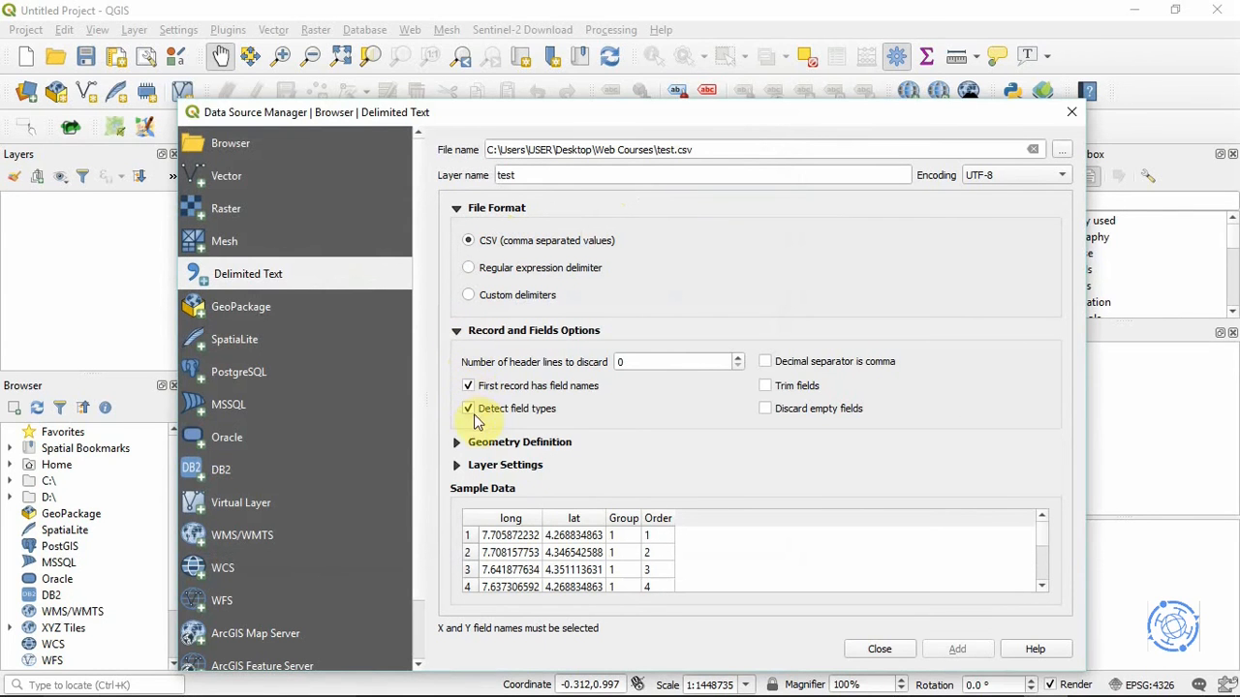
left_click(457, 442)
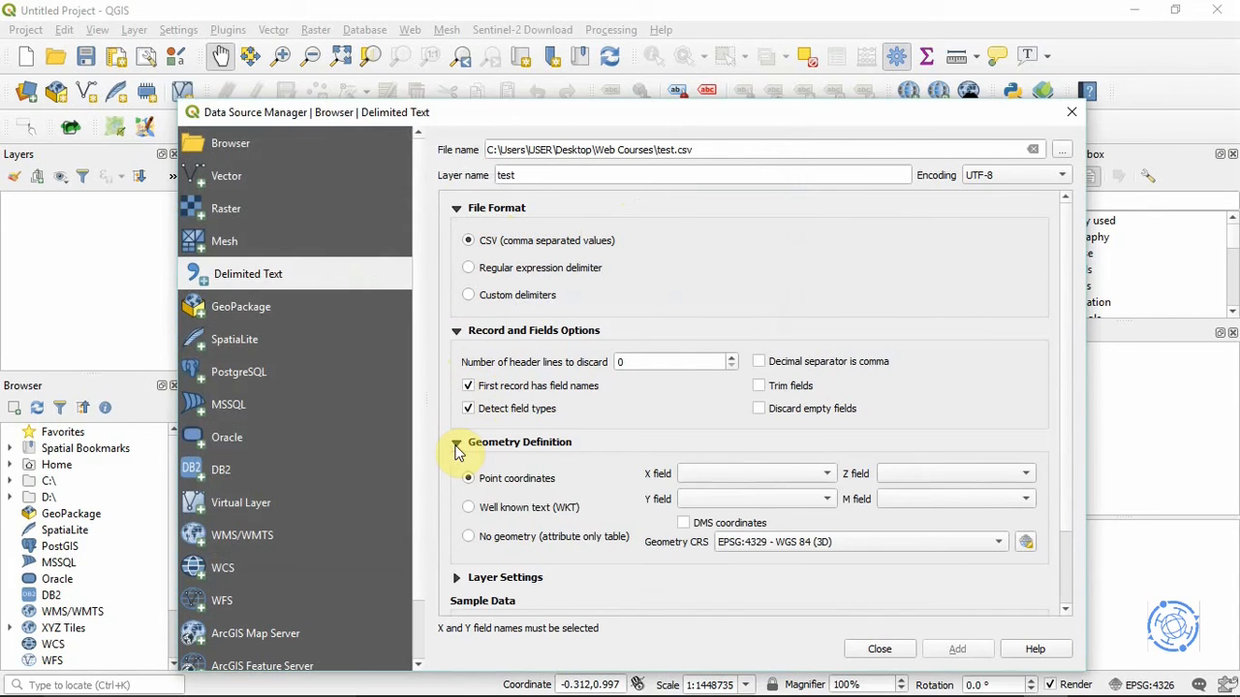
left_click(825, 472)
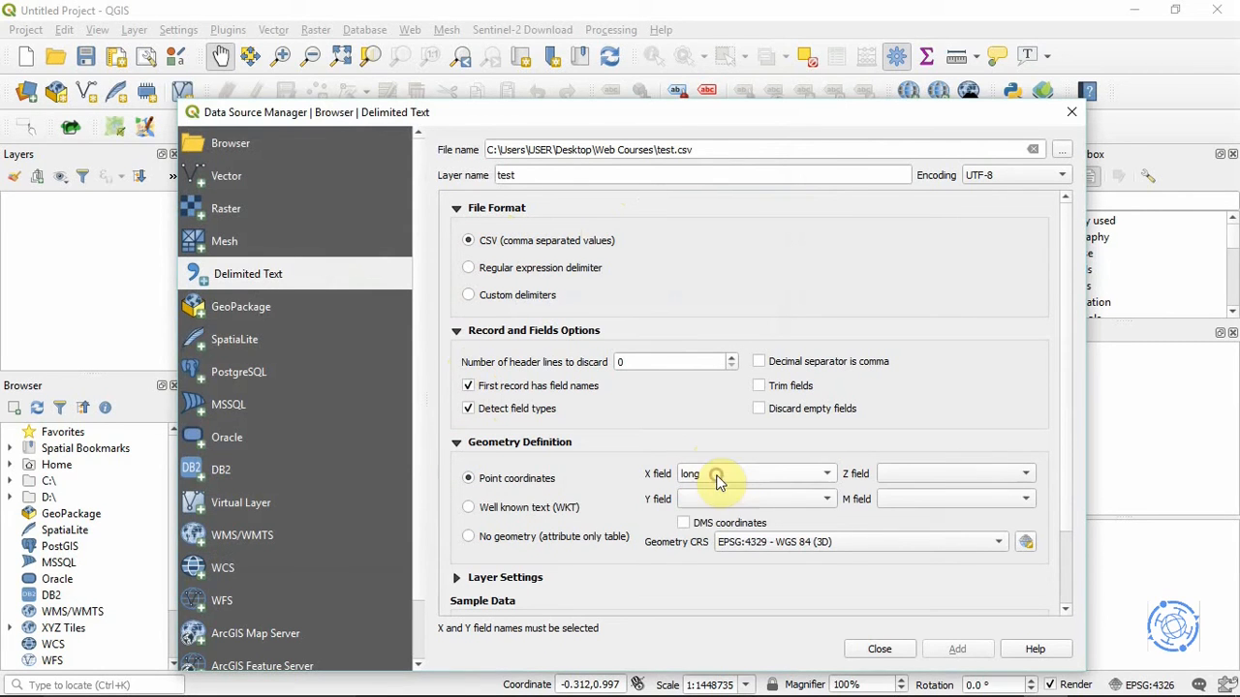
left_click(825, 498)
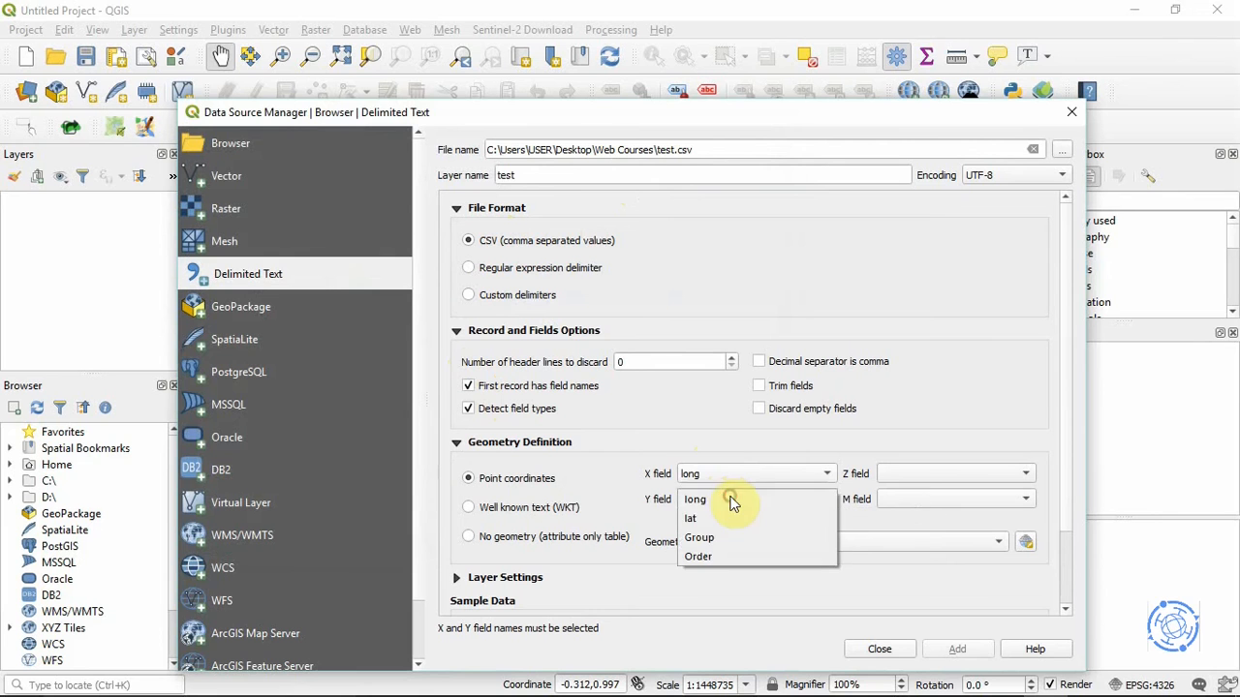
left_click(689, 519)
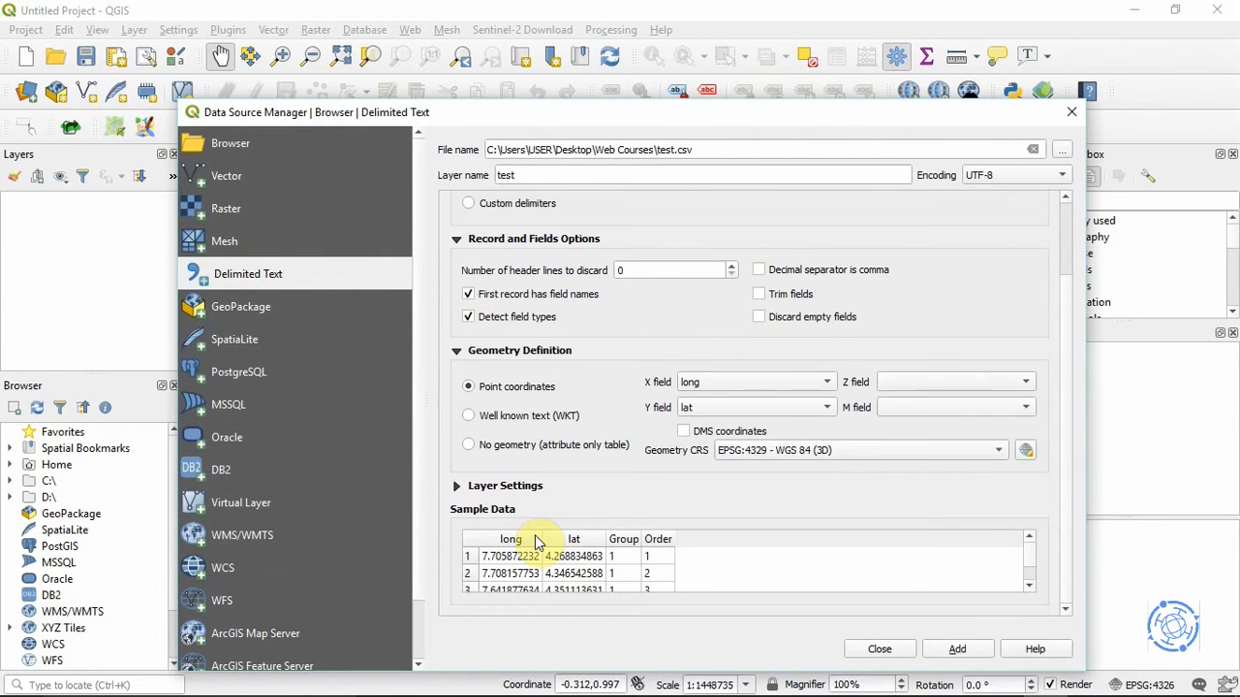
scroll("down", 3)
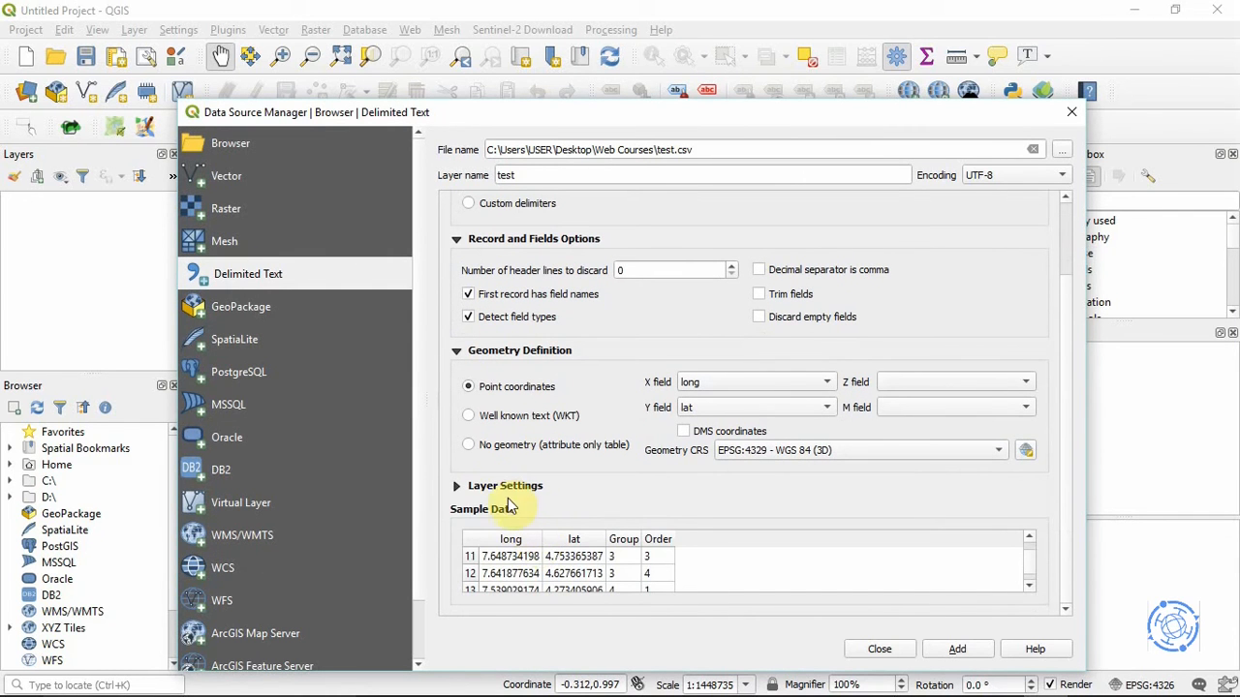
left_click(457, 484)
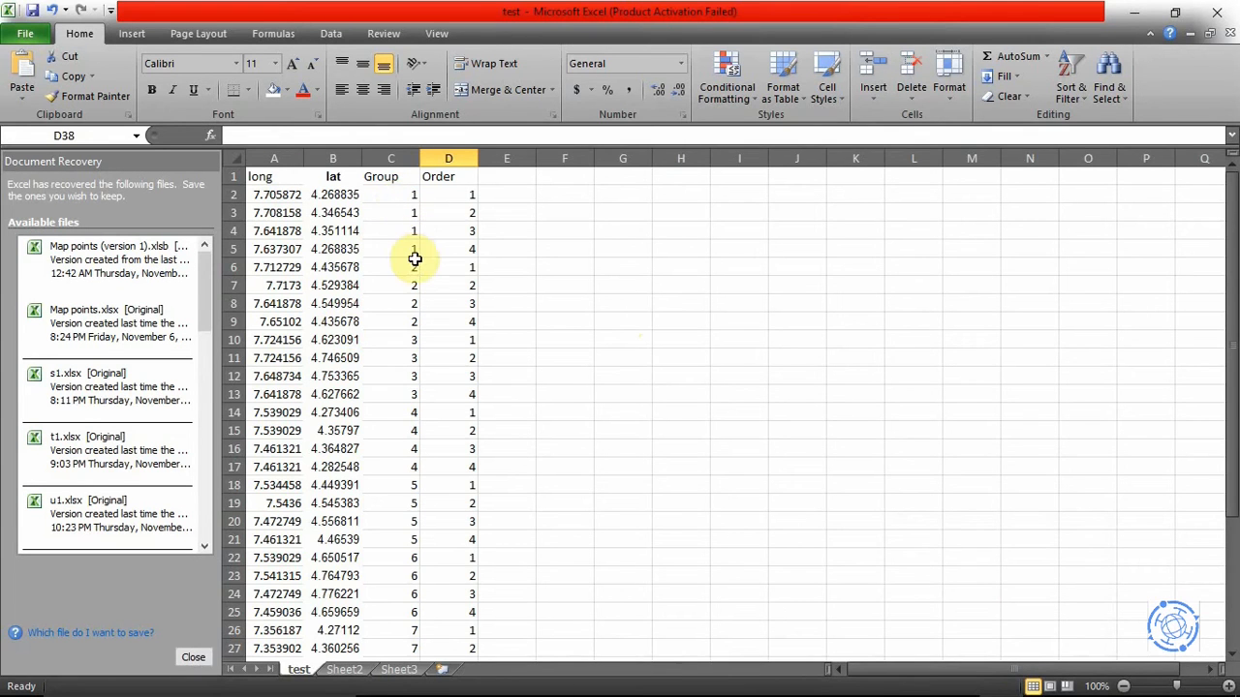
mouse_move(472, 197)
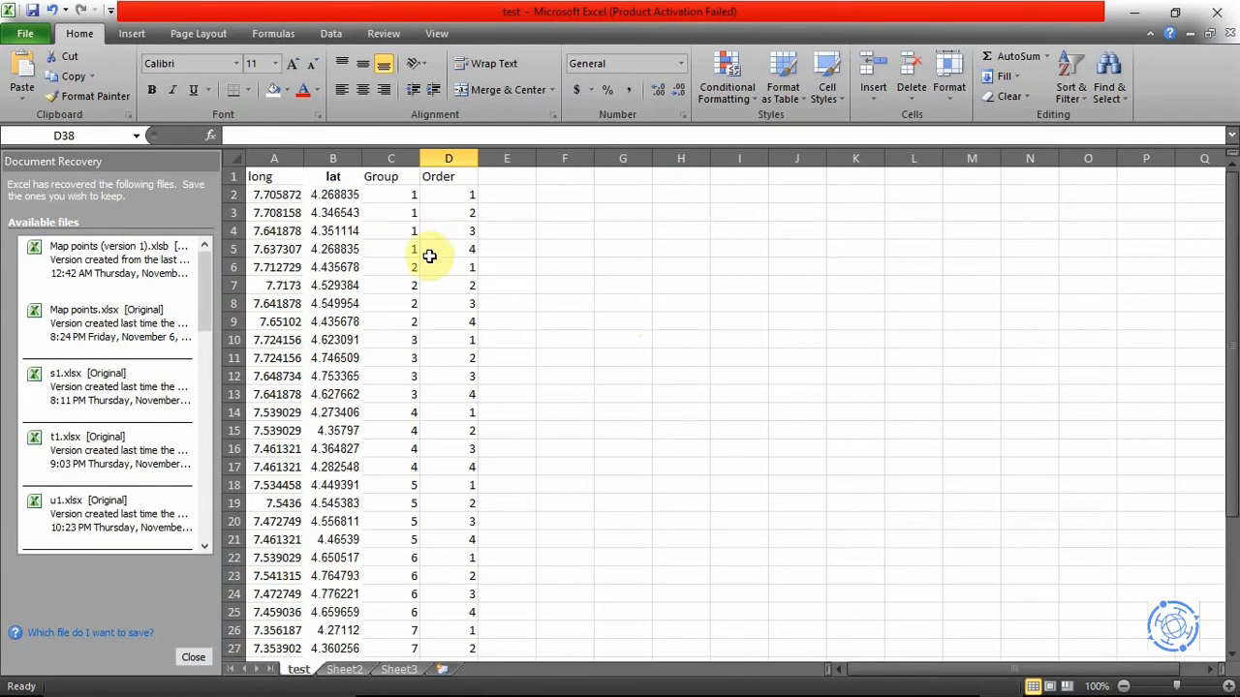
mouse_move(415, 253)
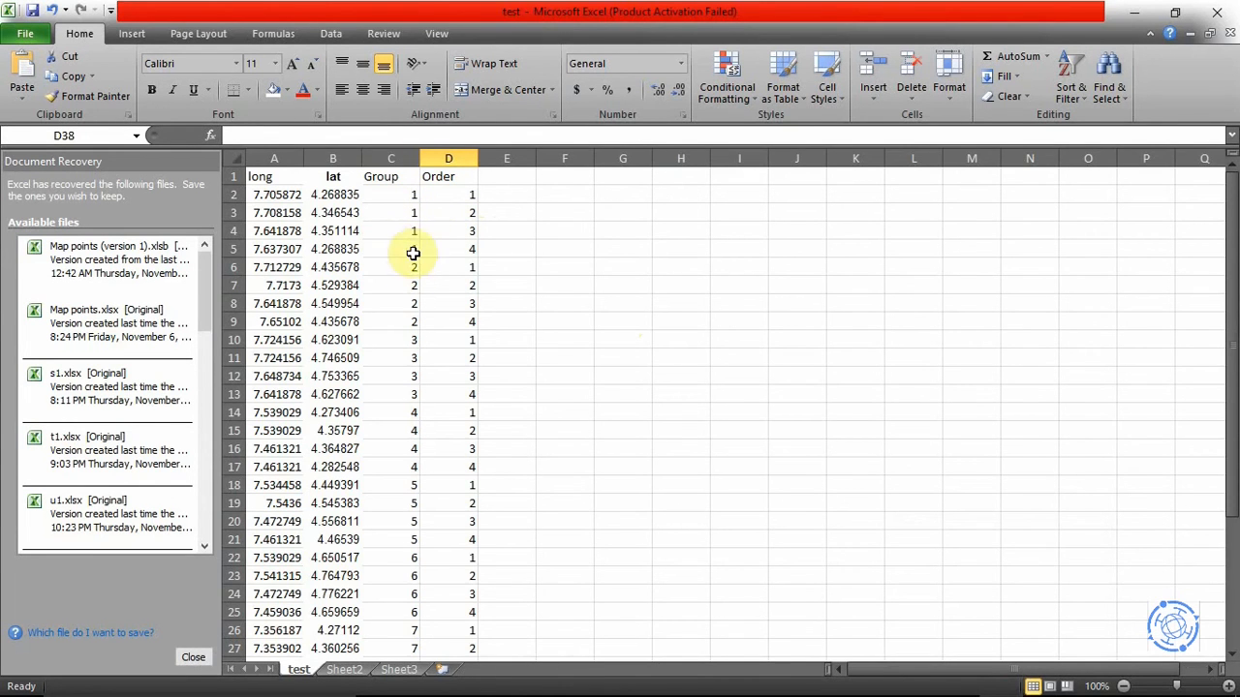
mouse_move(414, 417)
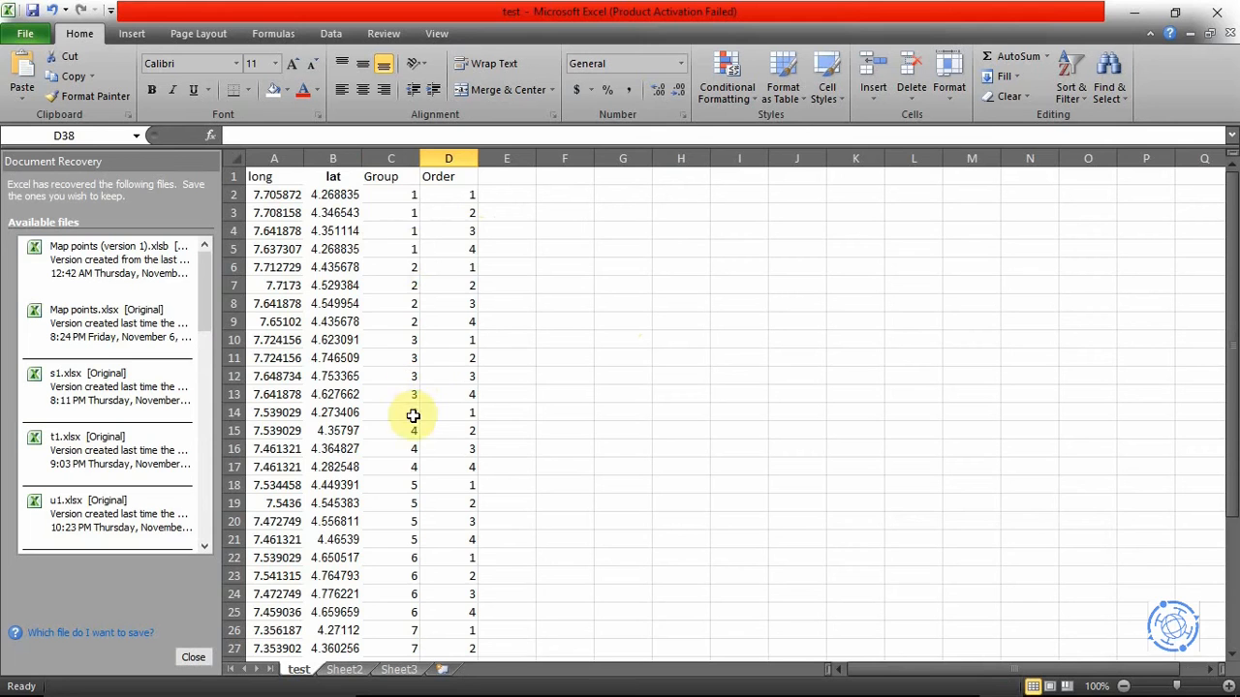
Scroll through the Excel test sheet to review the long, lat, Group and Order columns
scroll("down", 3)
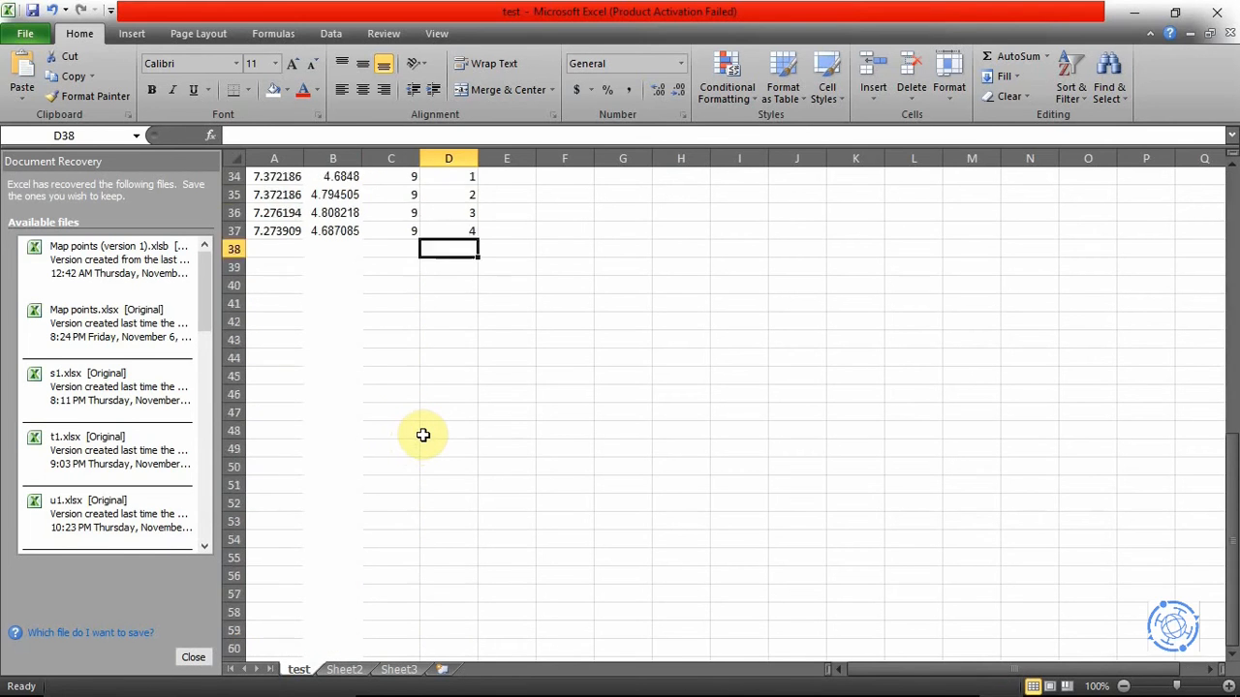
scroll("up", 3)
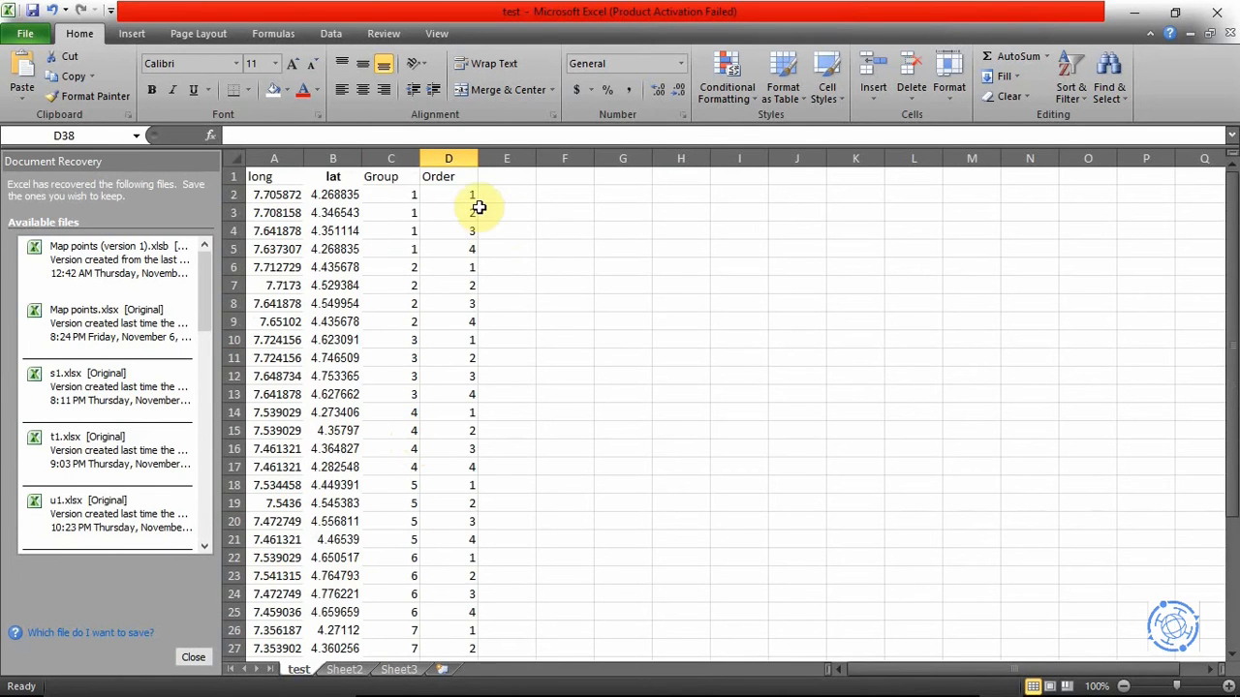
mouse_move(597, 170)
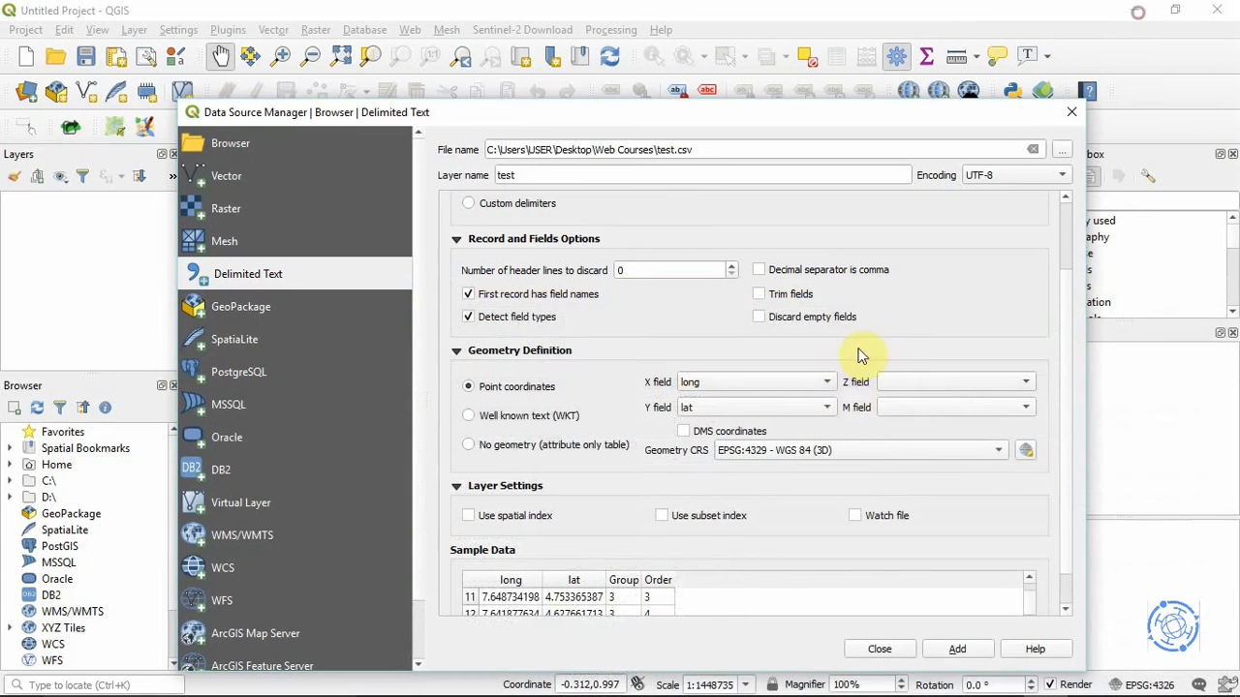
mouse_move(701, 581)
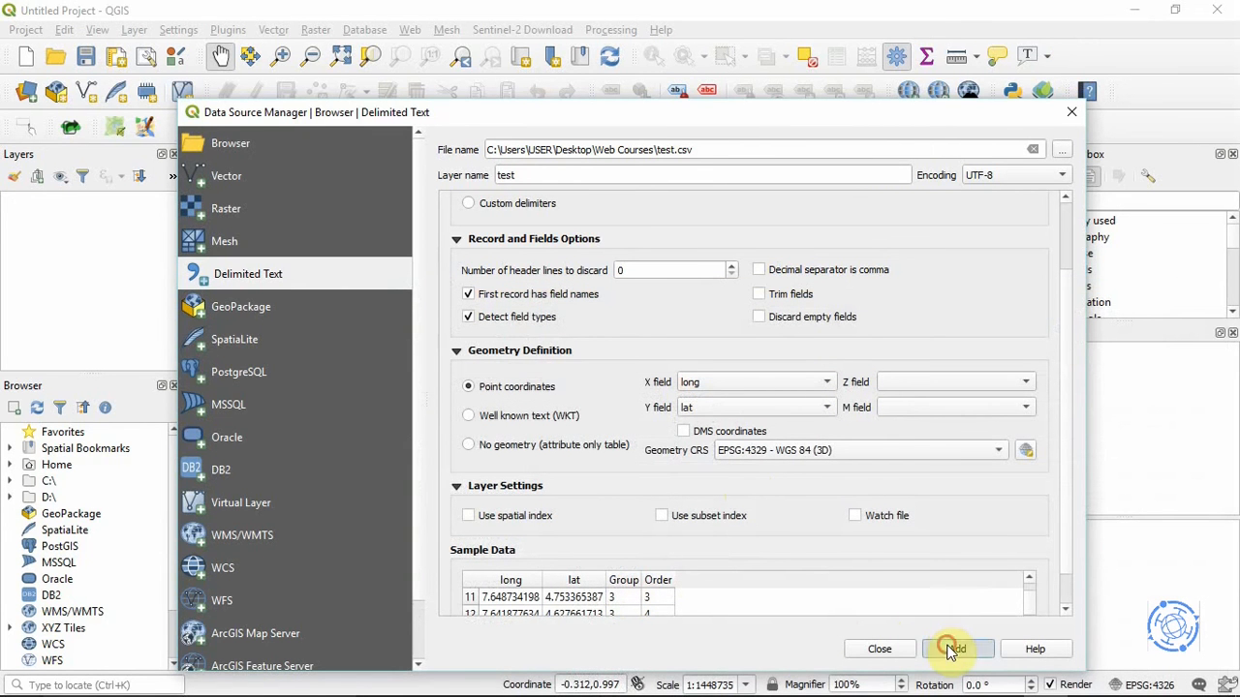
Add the test CSV points as a map layer and close the Data Source Manager
left_click(957, 649)
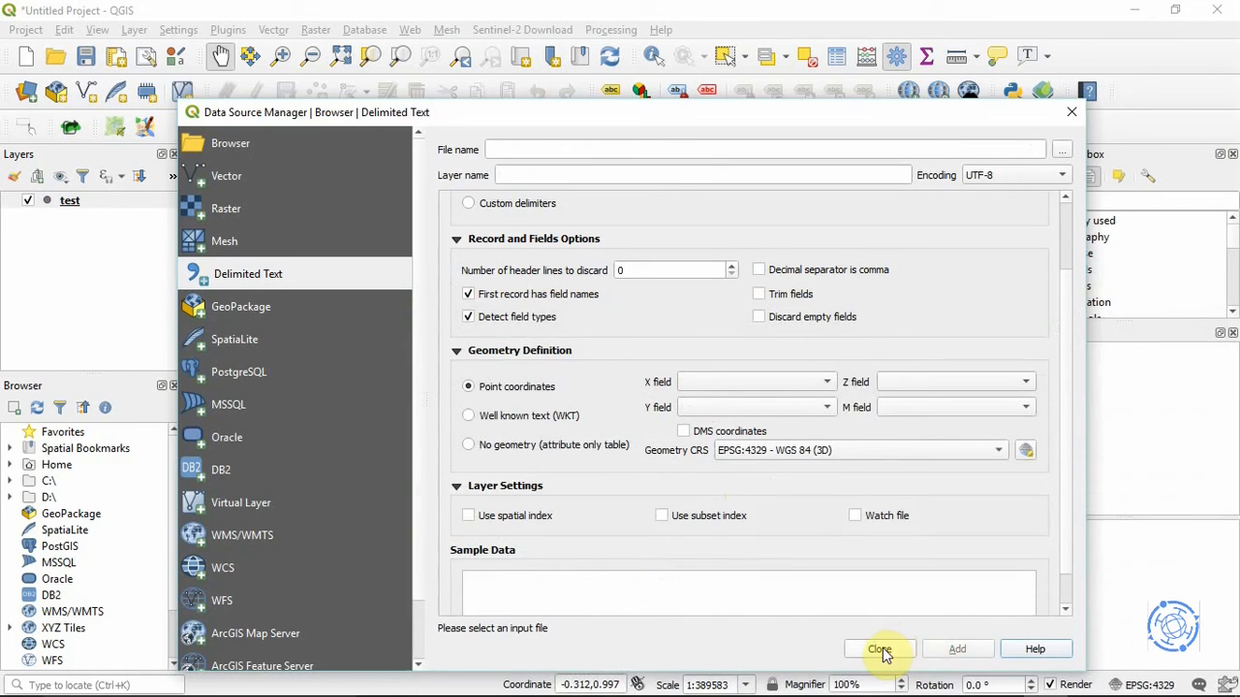
left_click(879, 648)
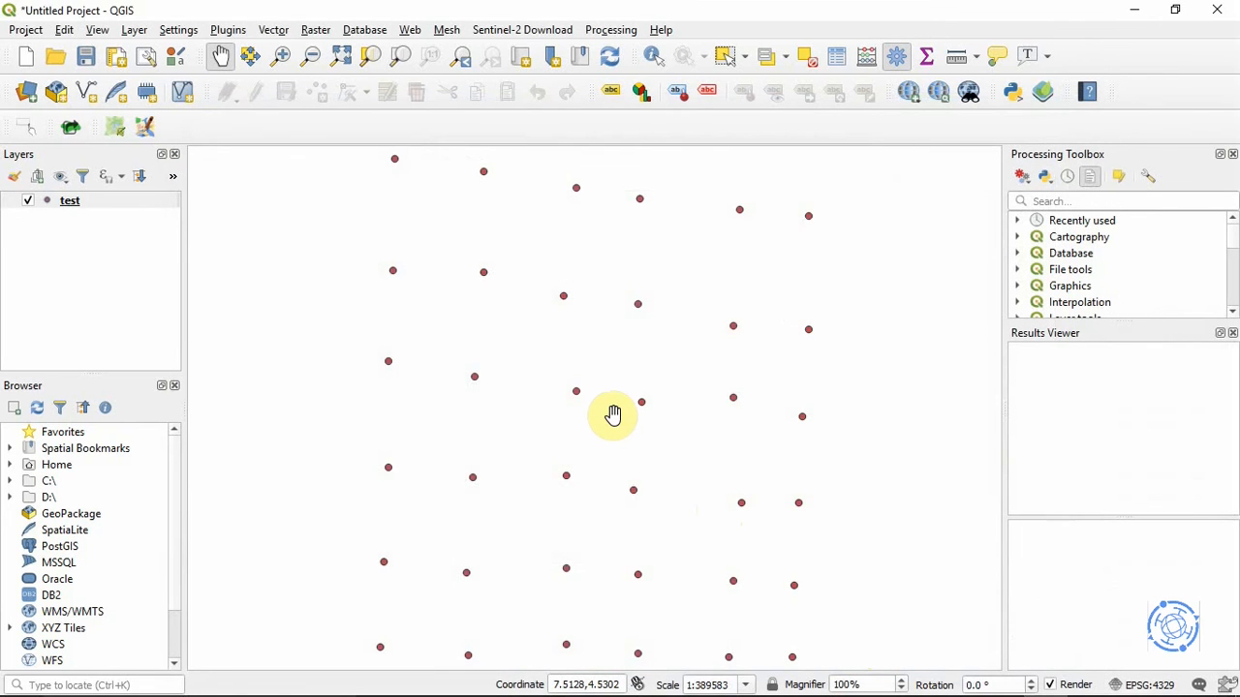
mouse_move(639, 23)
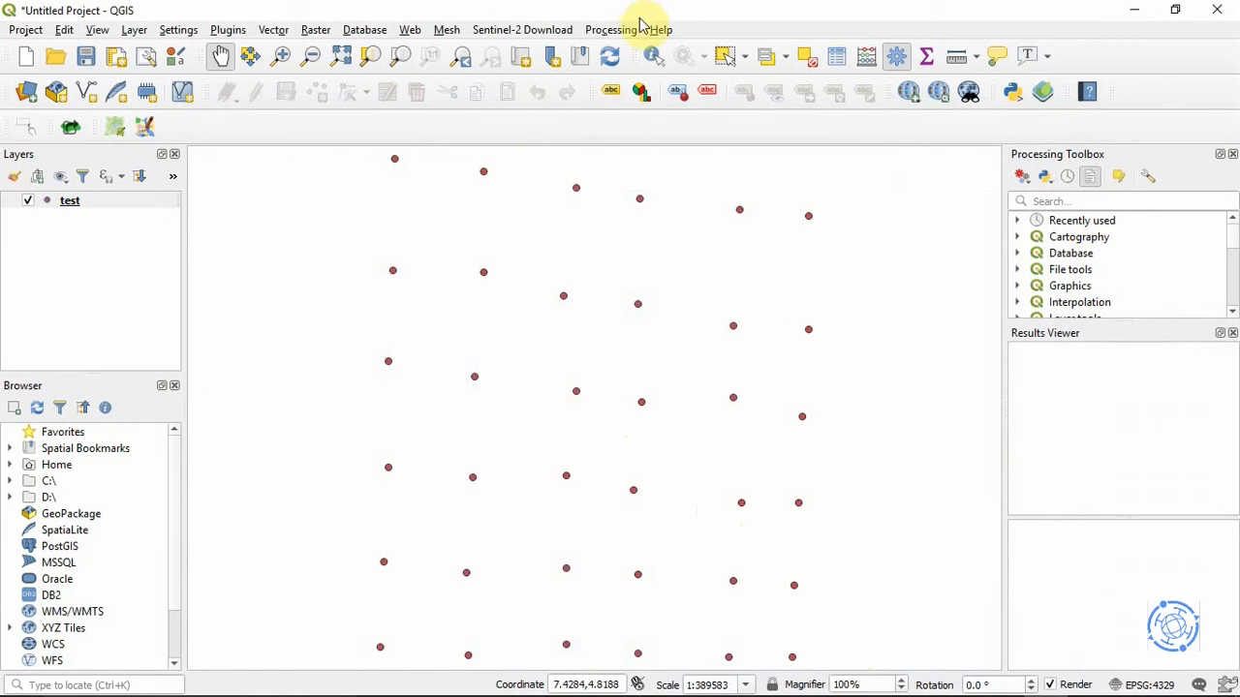
Show the Processing Toolbox and search it for "points to path"
left_click(610, 29)
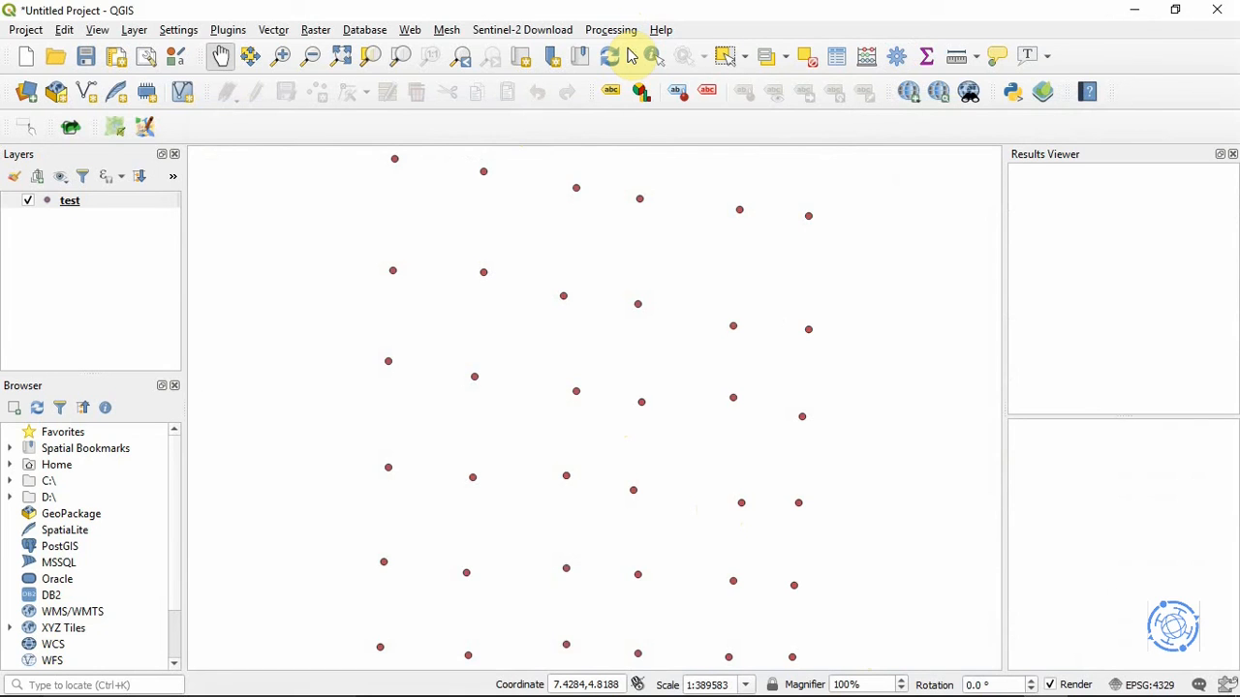
left_click(610, 29)
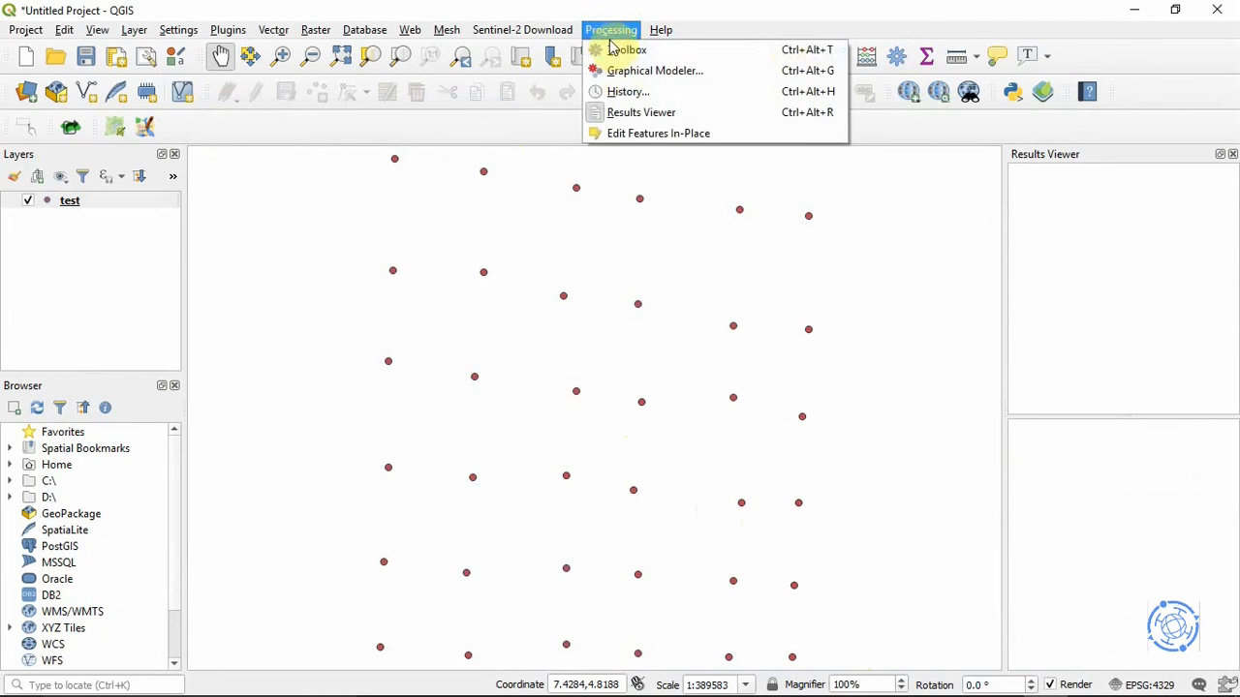
left_click(628, 51)
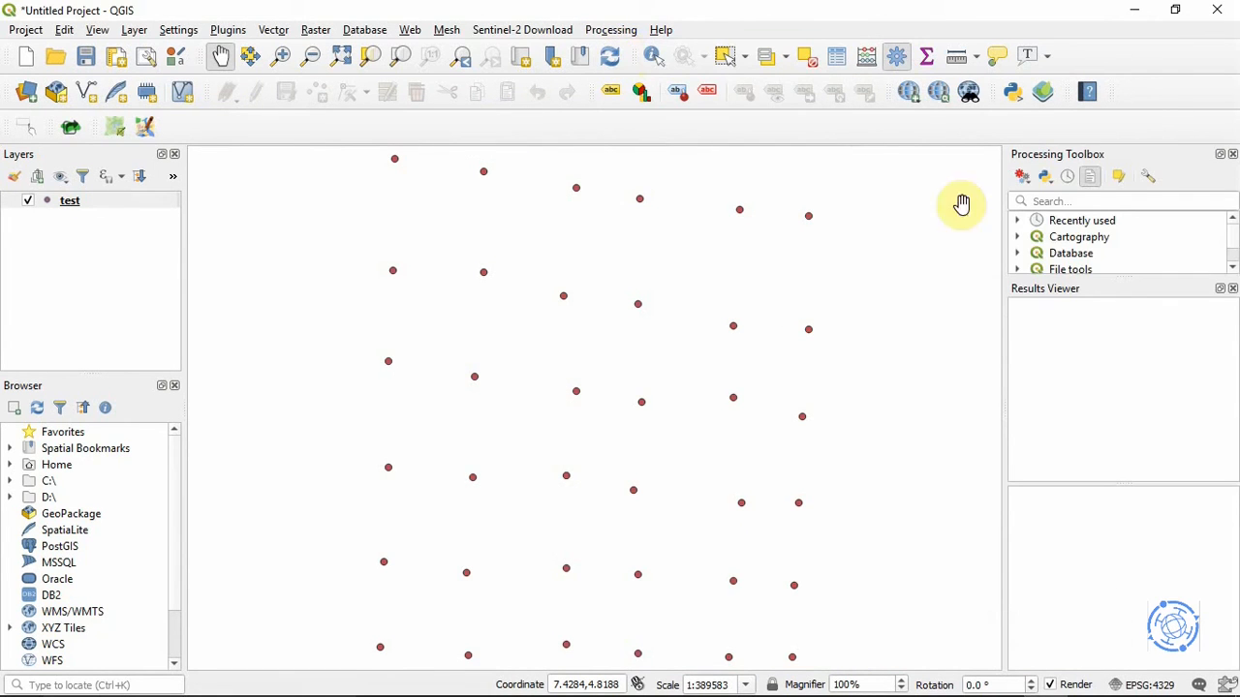
left_click(1113, 199)
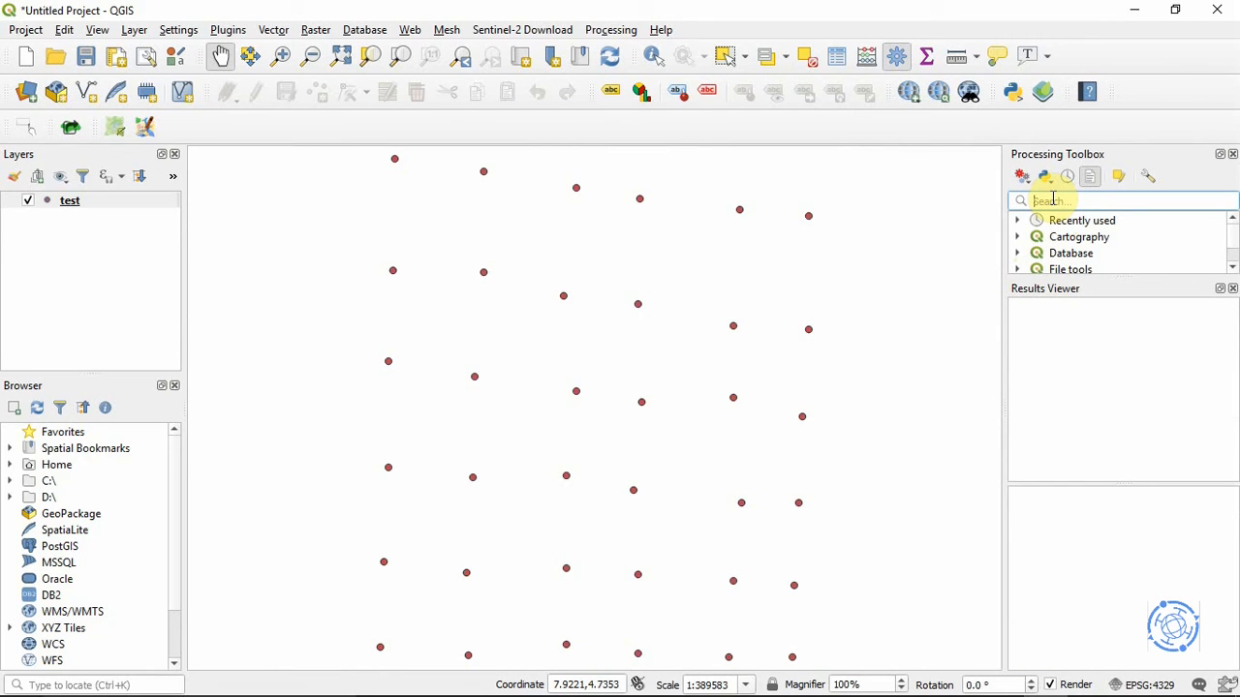
type("points t")
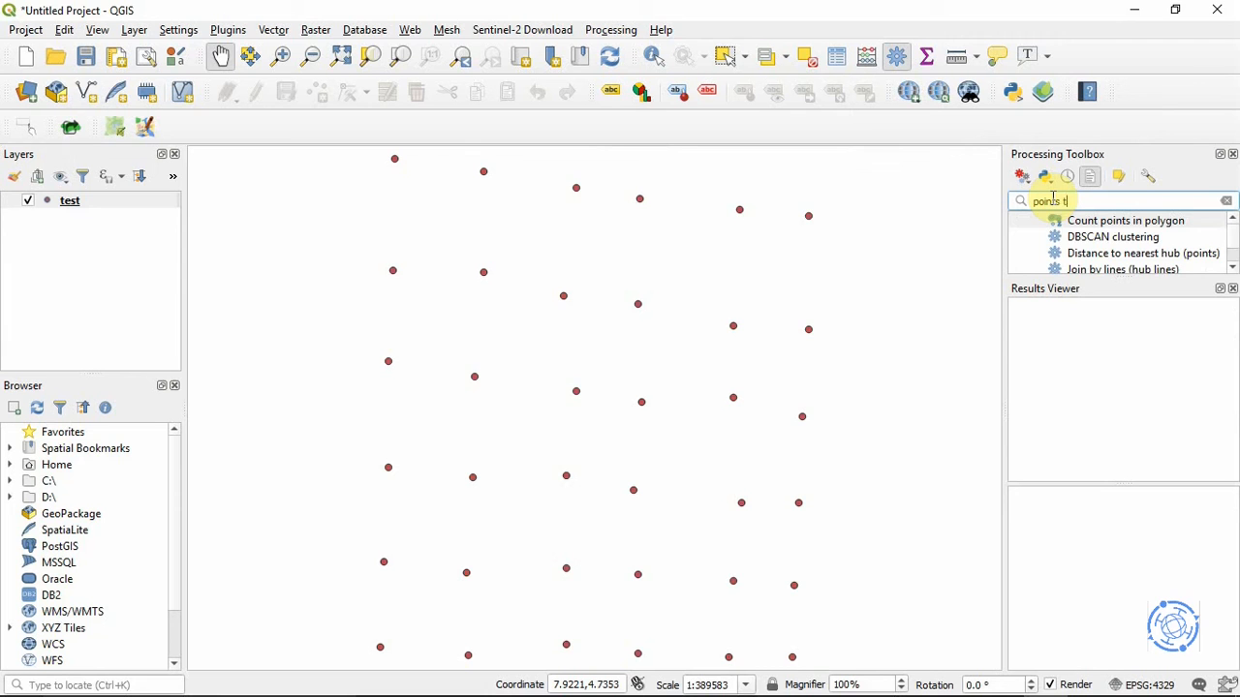
type("o path")
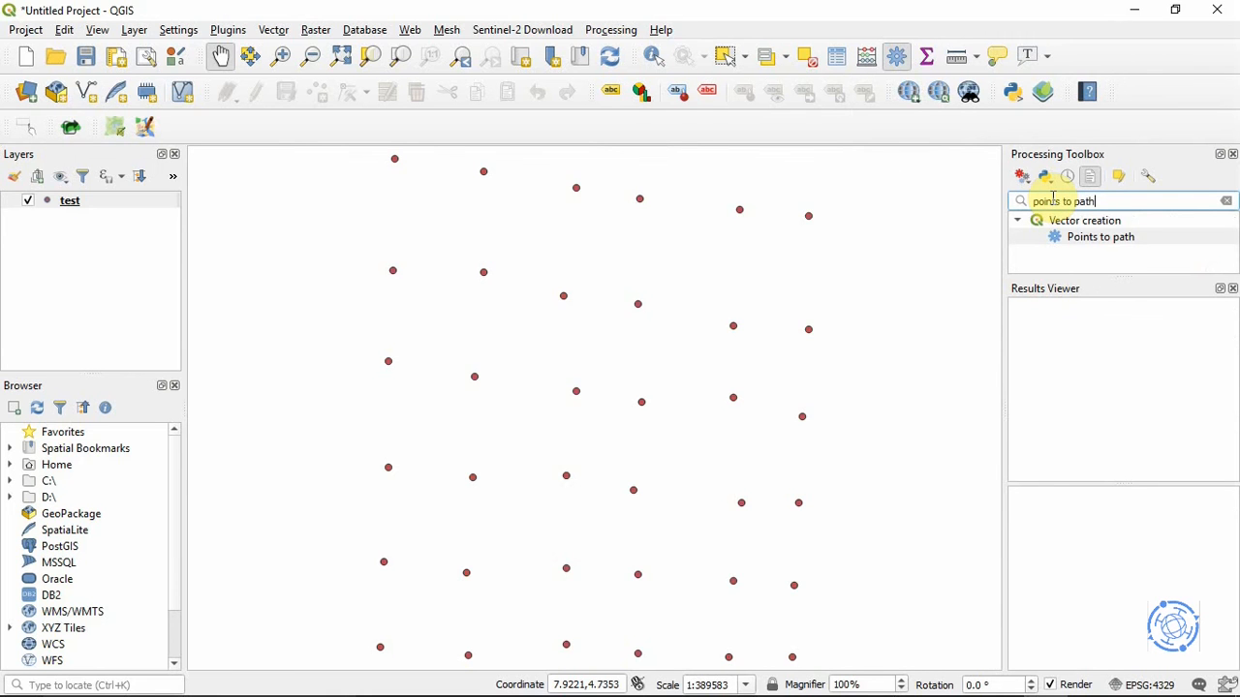
Run Points to path on the test layer with Order as order field and Group as group field
double_click(1100, 237)
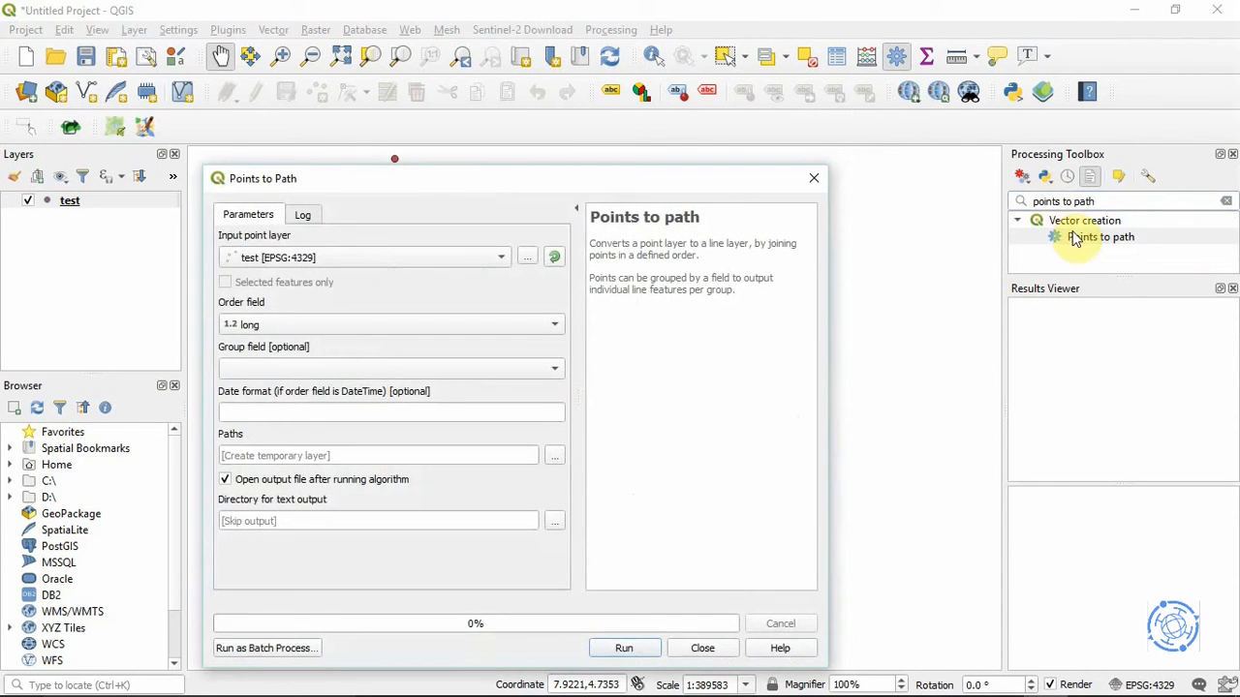
mouse_move(532, 186)
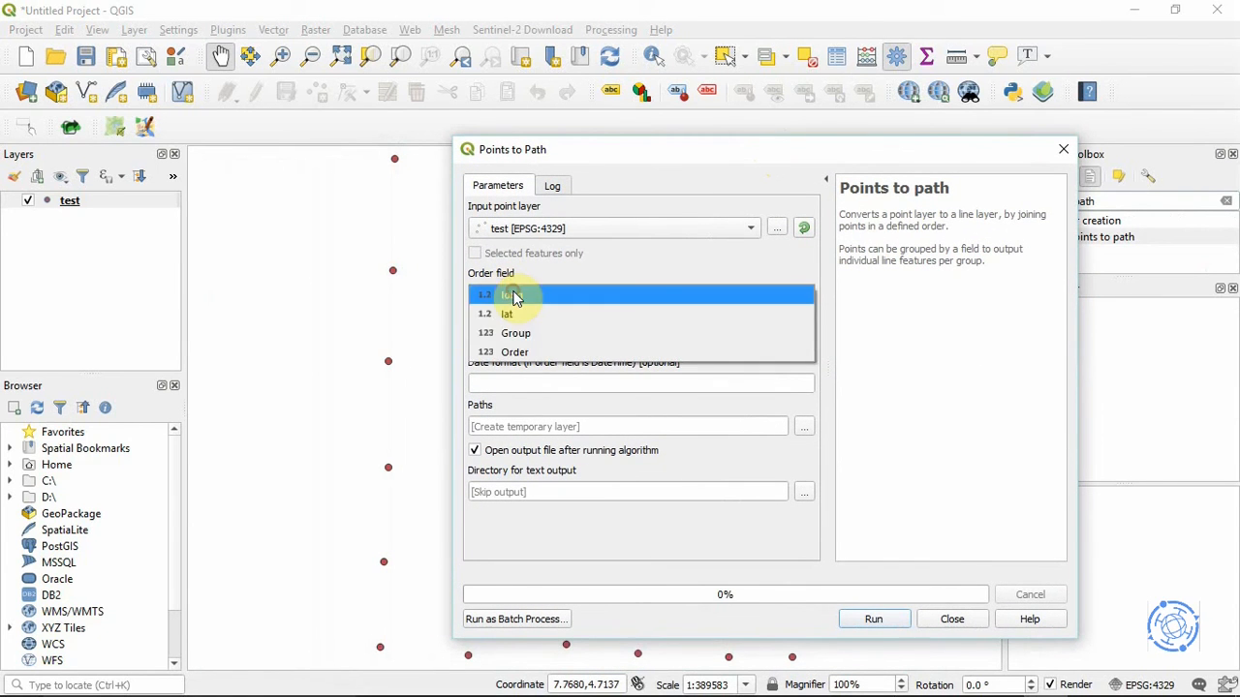
mouse_move(515, 353)
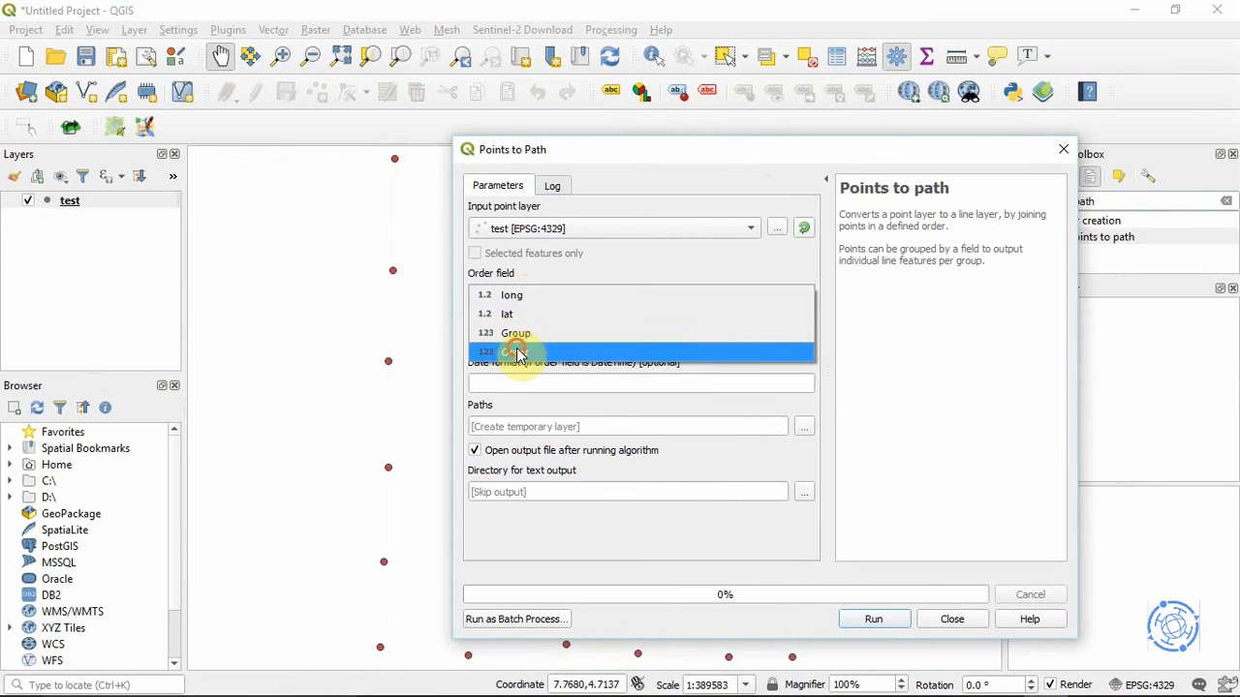
left_click(511, 350)
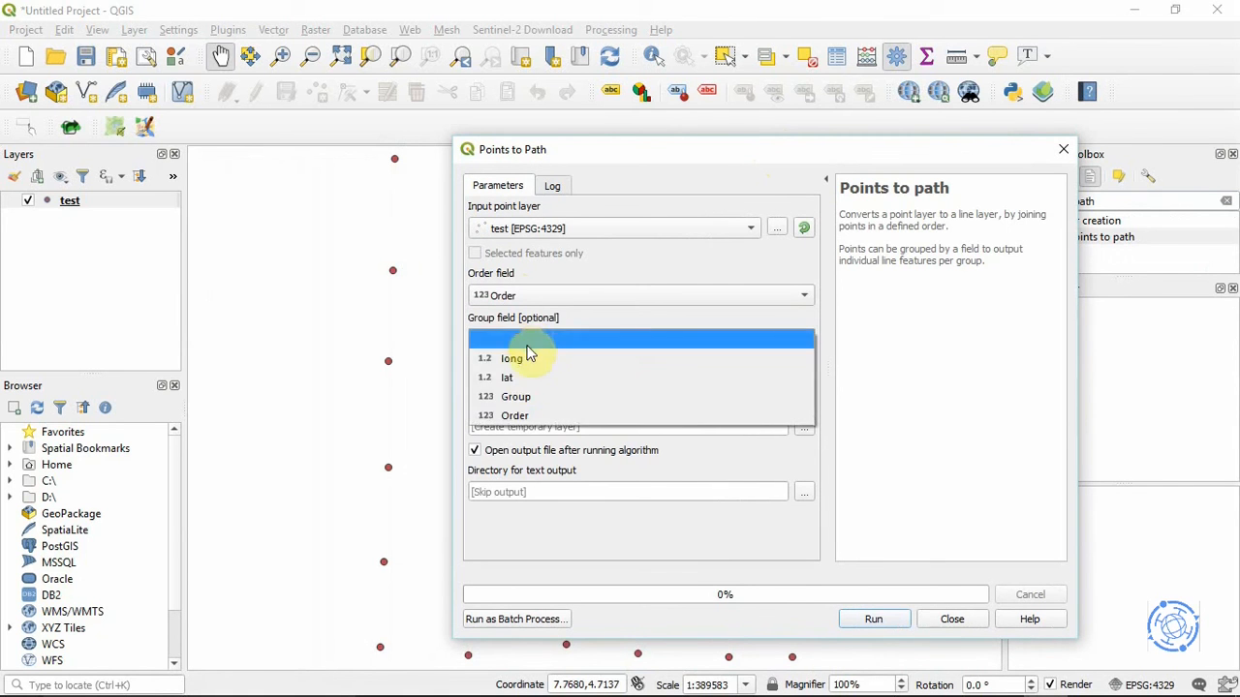
left_click(515, 395)
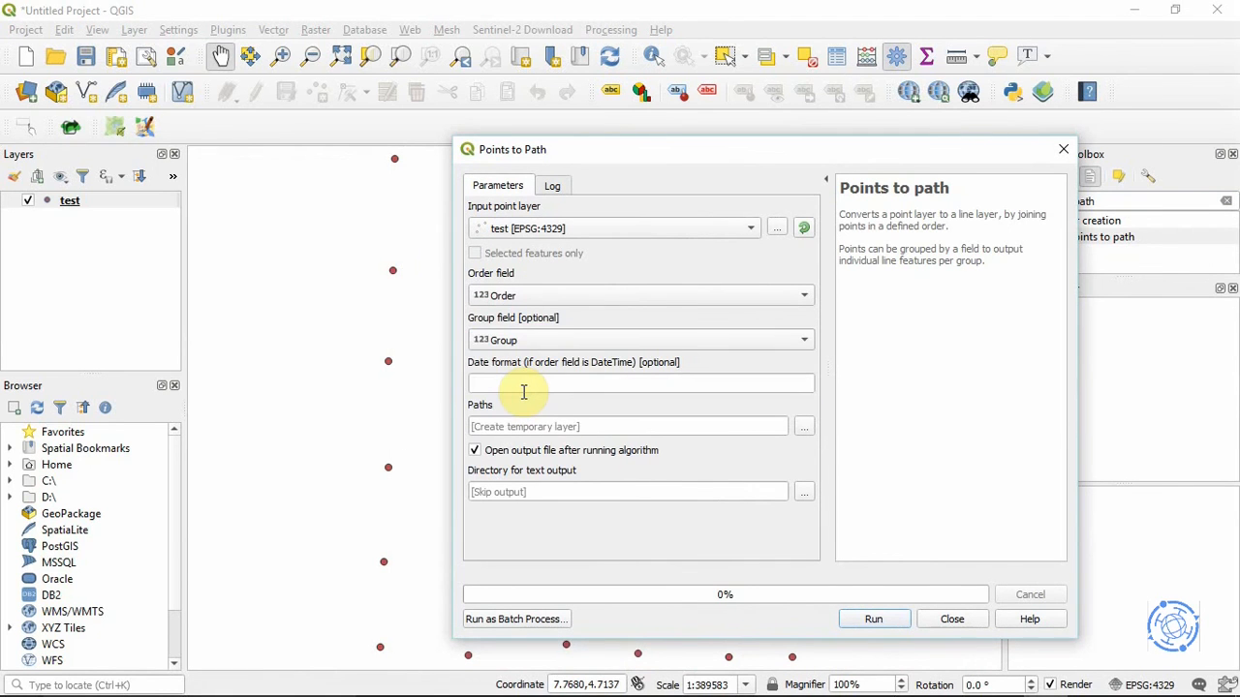
mouse_move(872, 620)
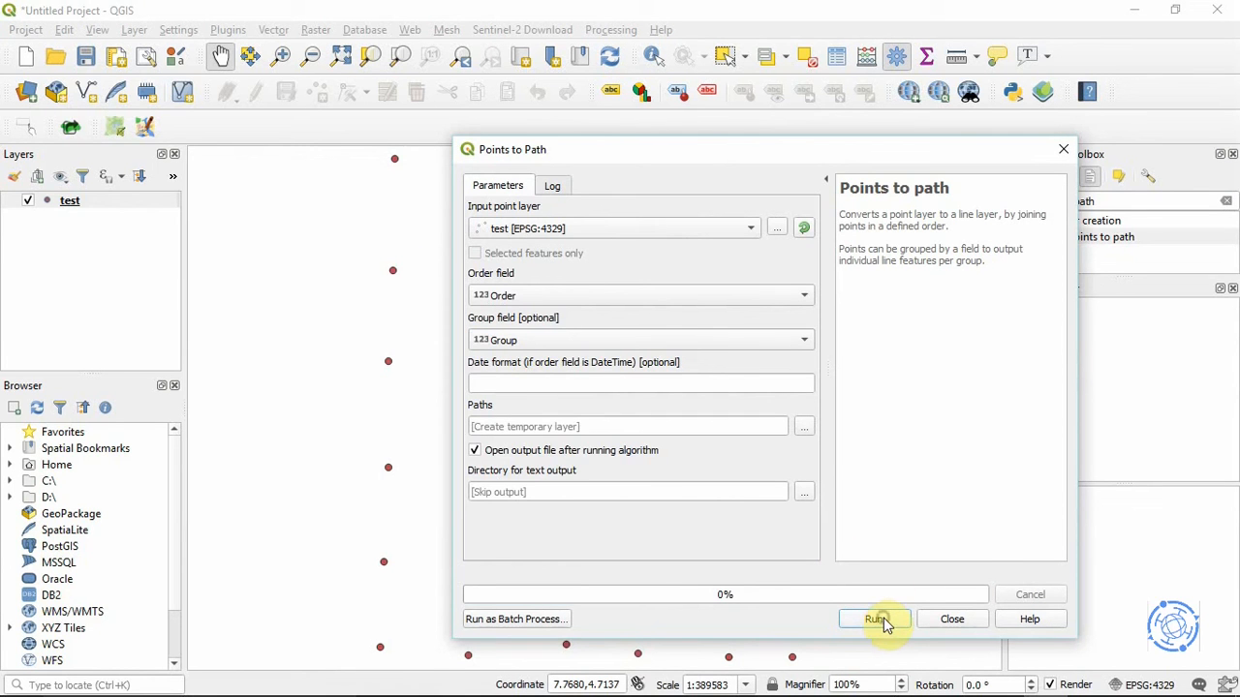
left_click(872, 620)
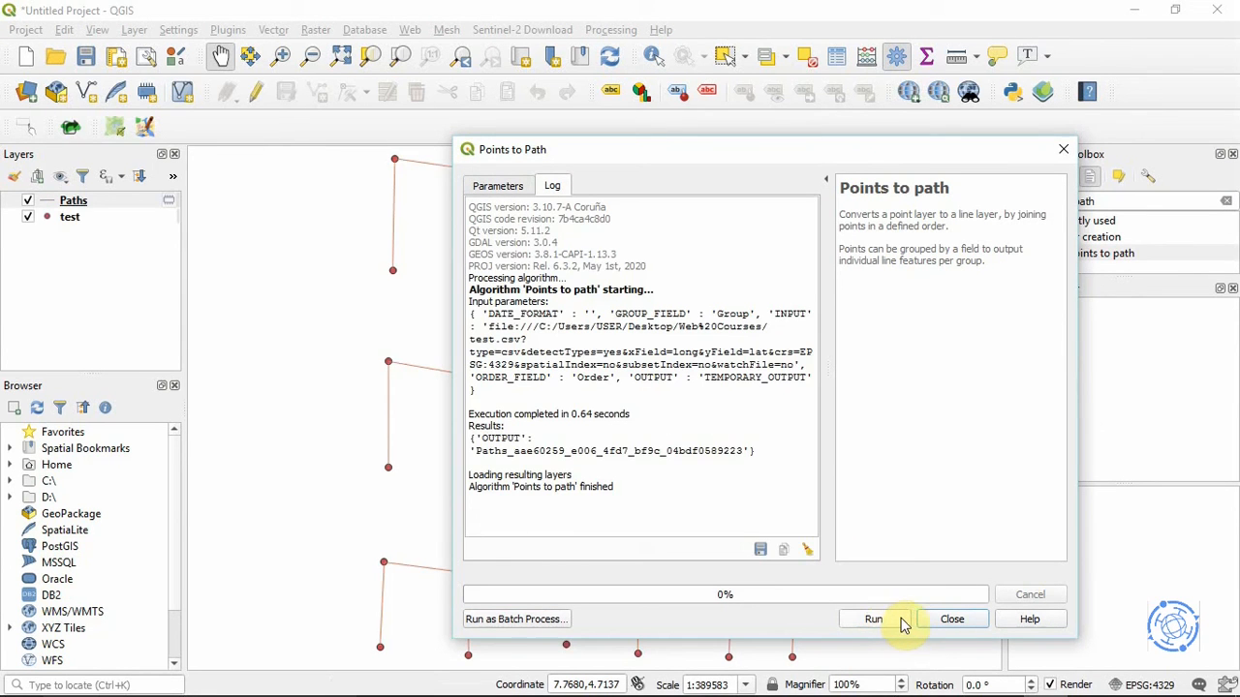
Close the Points to path window, leaving the nine grouped paths over the points
left_click(950, 620)
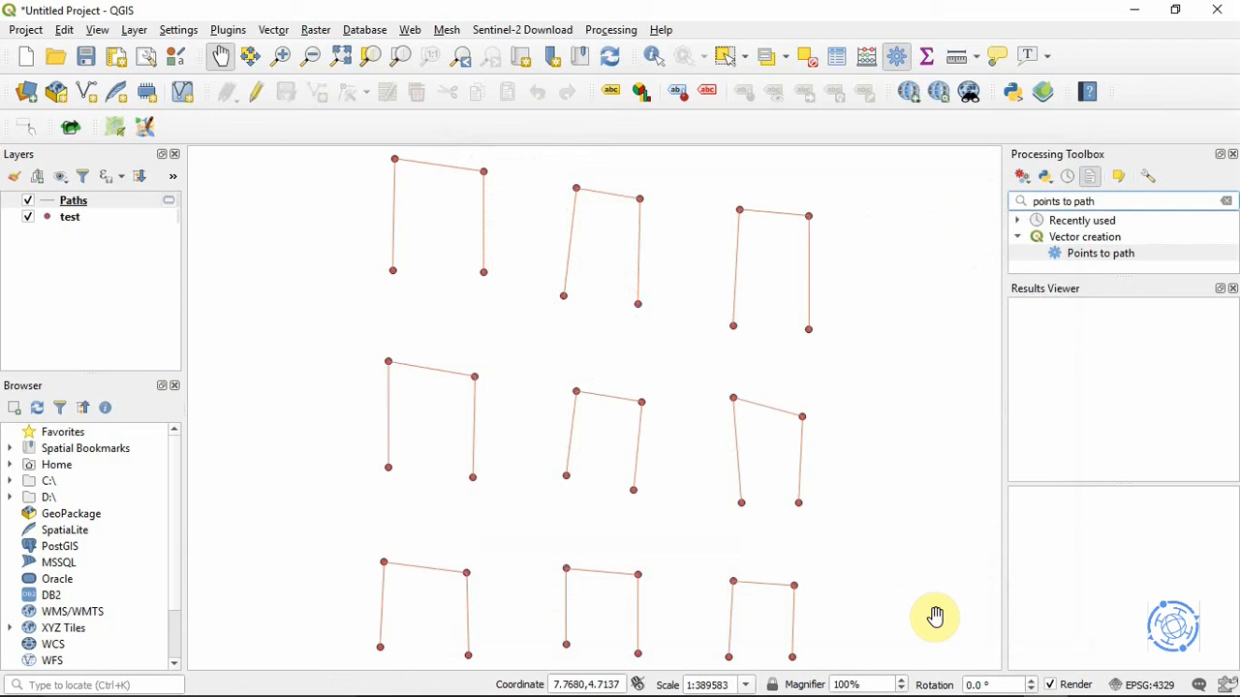
mouse_move(844, 430)
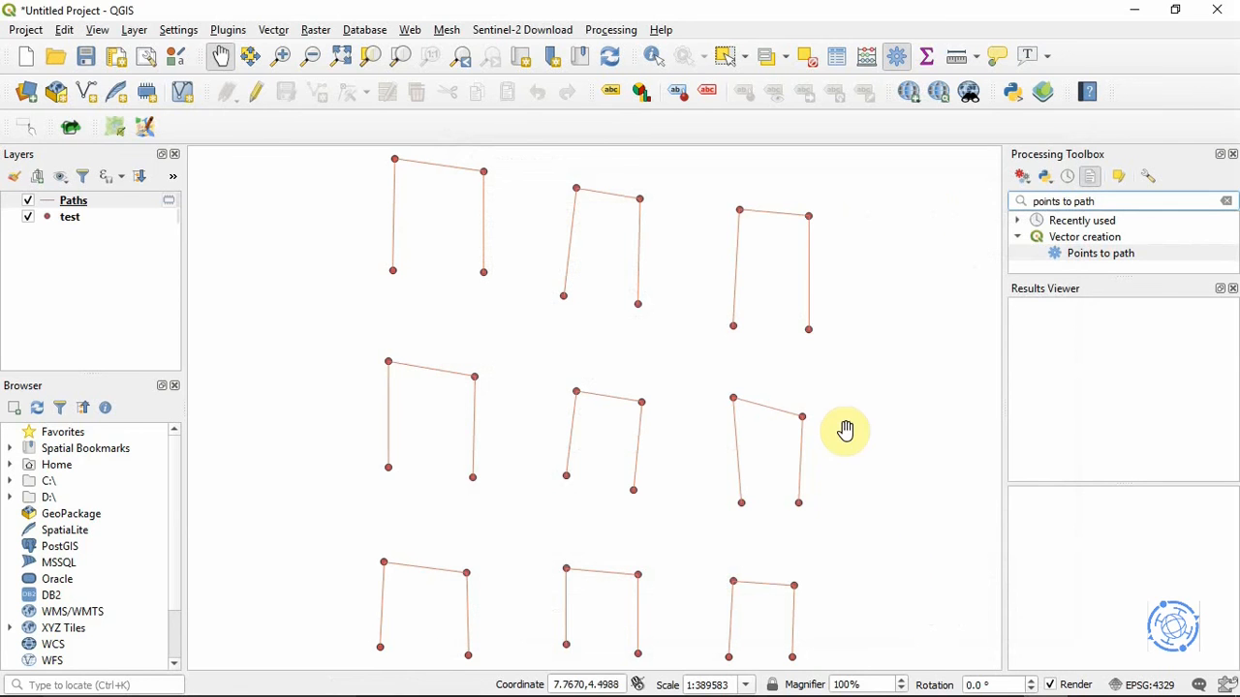
mouse_move(662, 322)
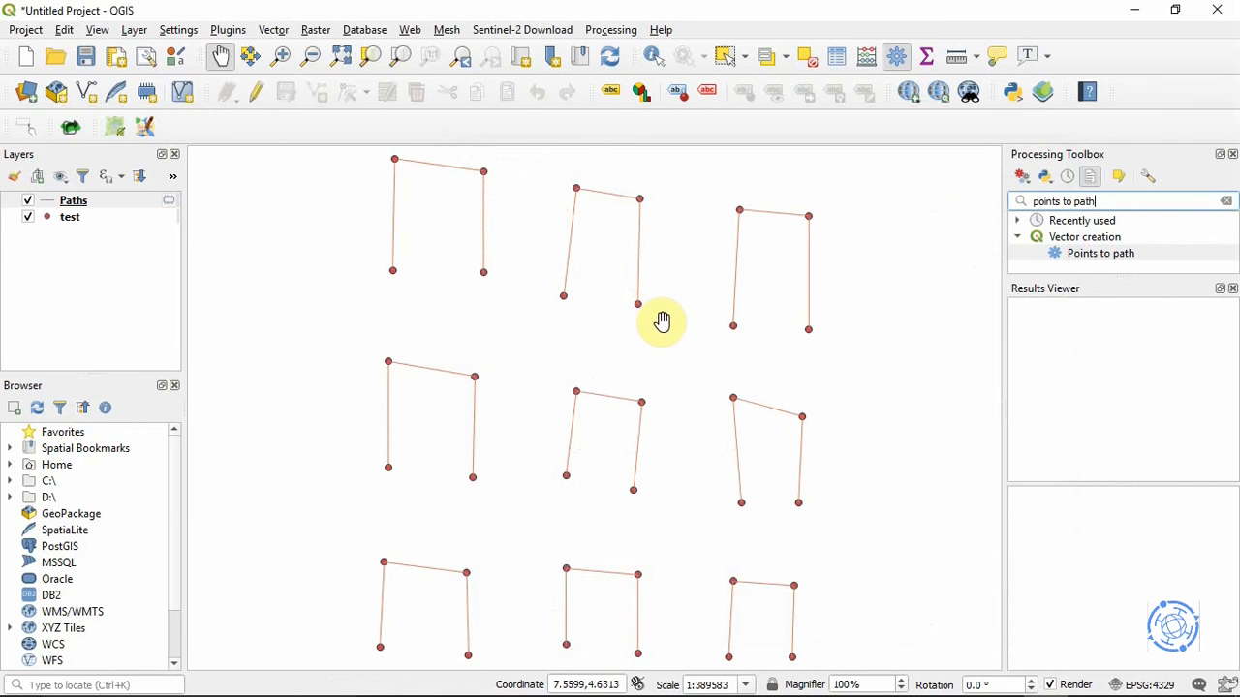
mouse_move(654, 275)
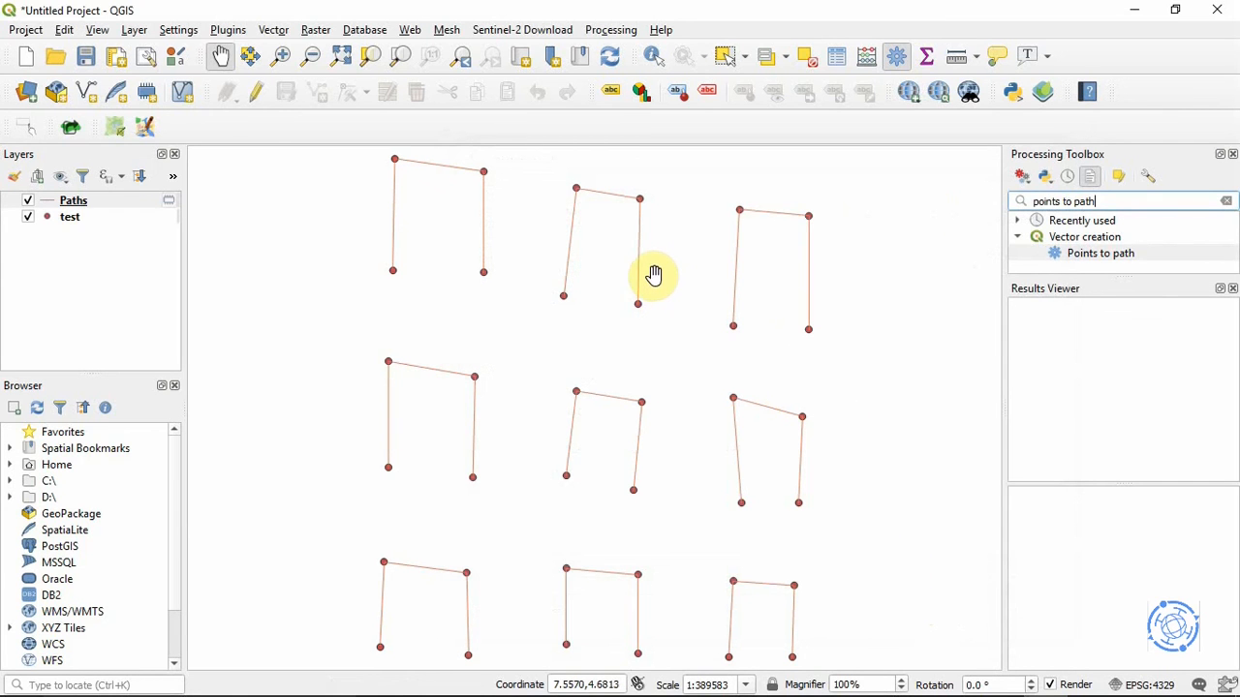
mouse_move(523, 124)
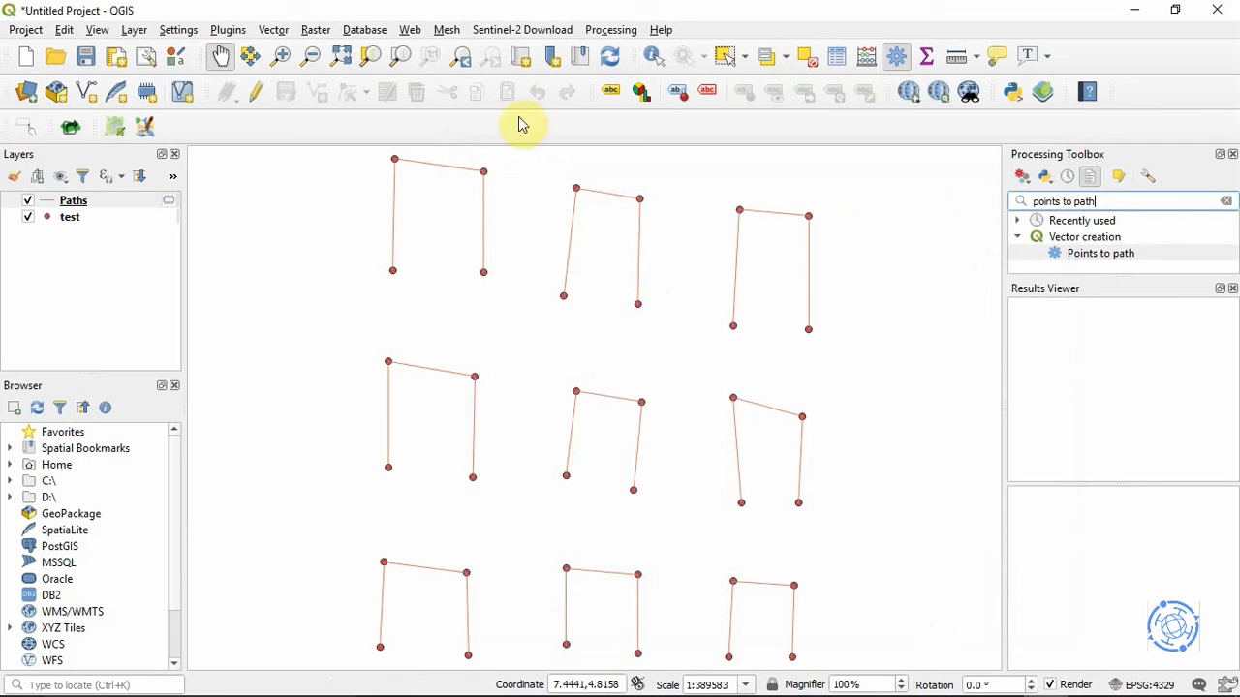
Start Vector > Geometry Tools > Lines to Polygons with Paths as the input layer
left_click(273, 29)
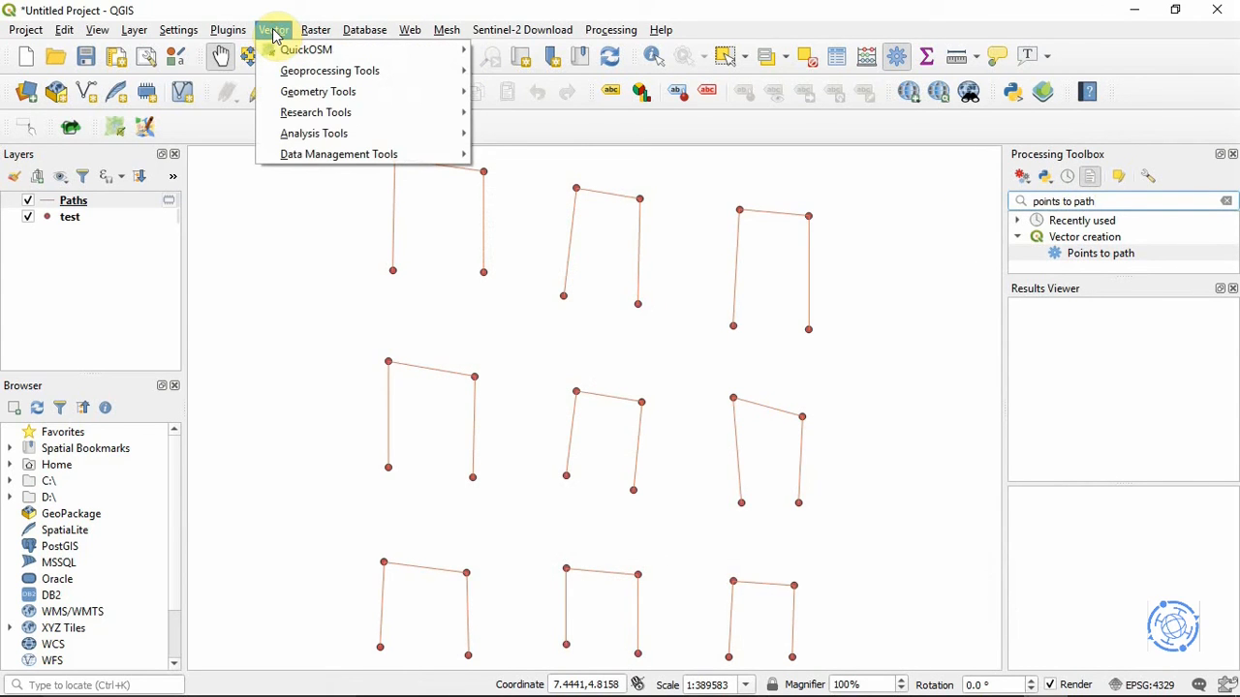
left_click(315, 29)
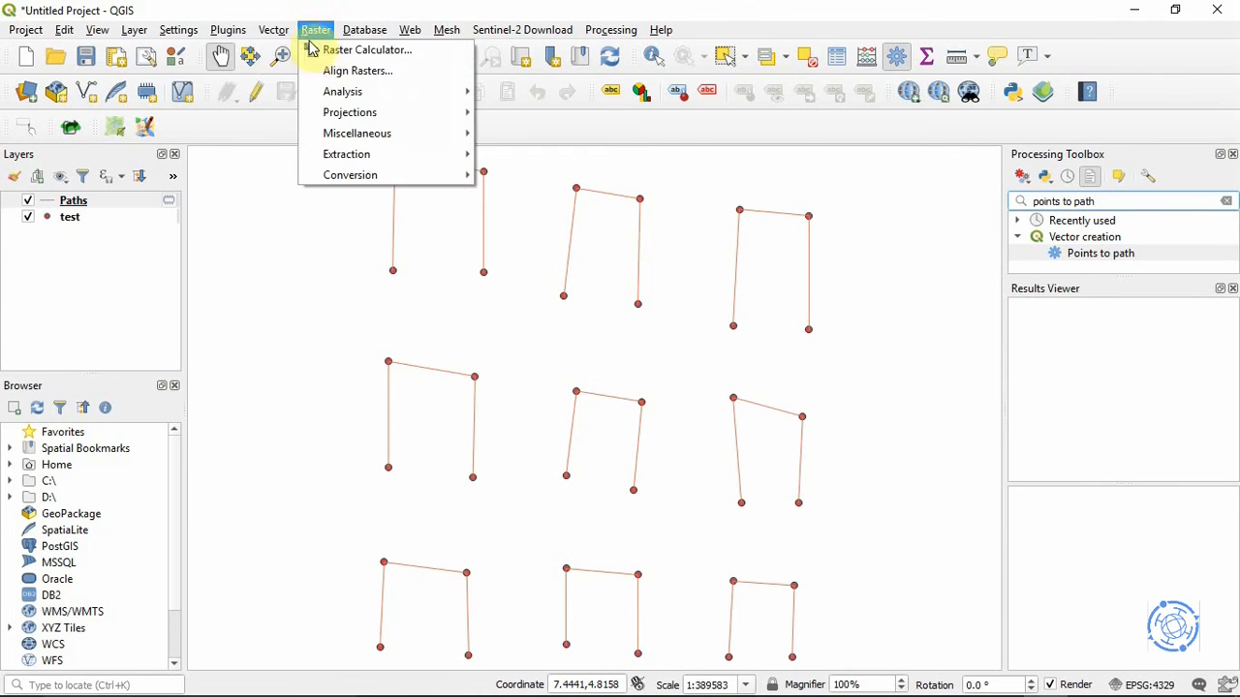
left_click(273, 29)
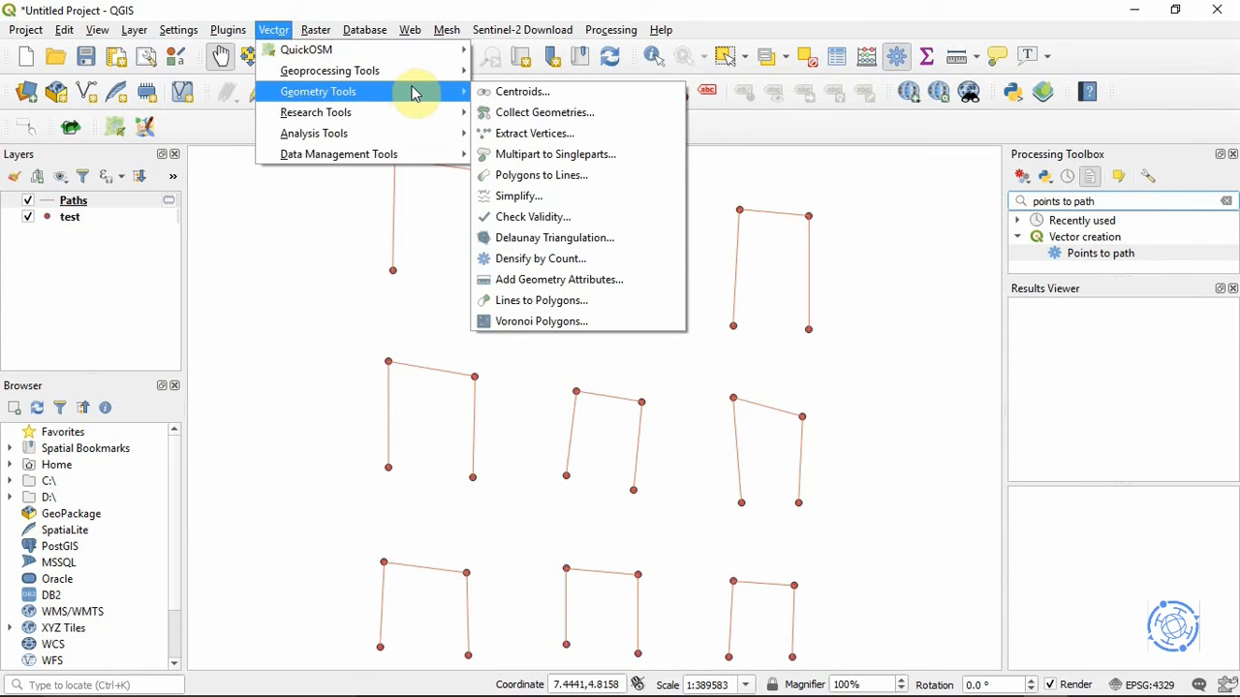
mouse_move(554, 237)
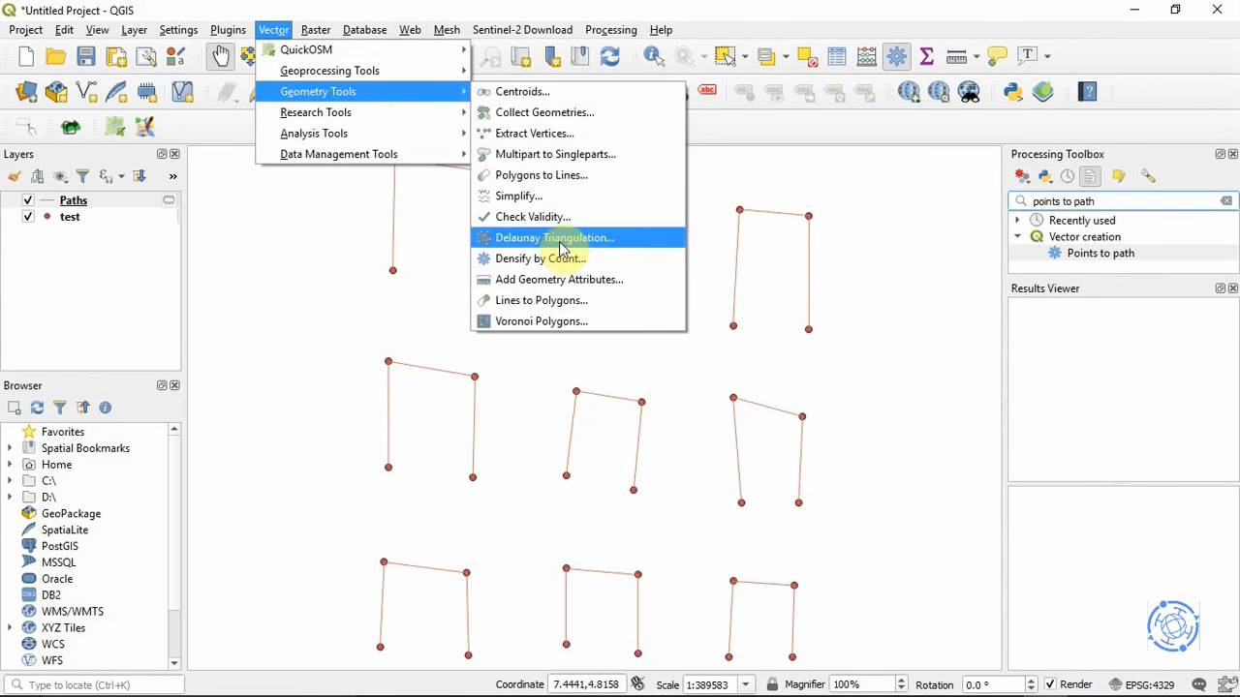
mouse_move(542, 300)
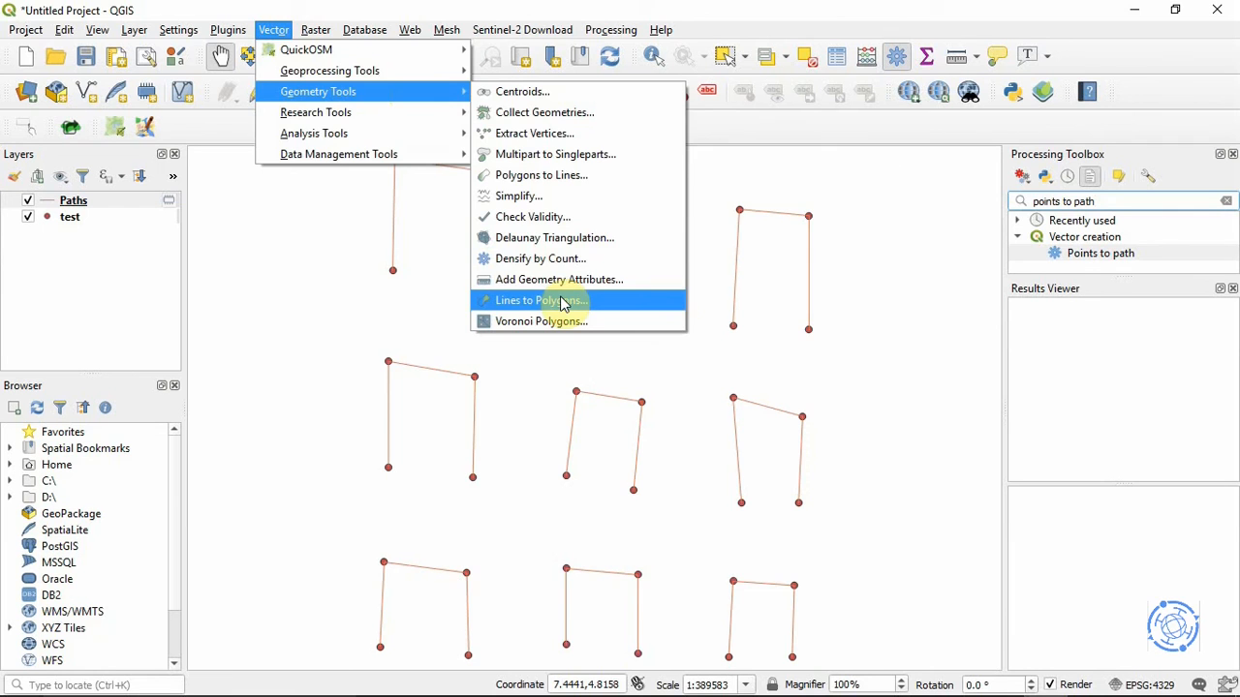
left_click(538, 298)
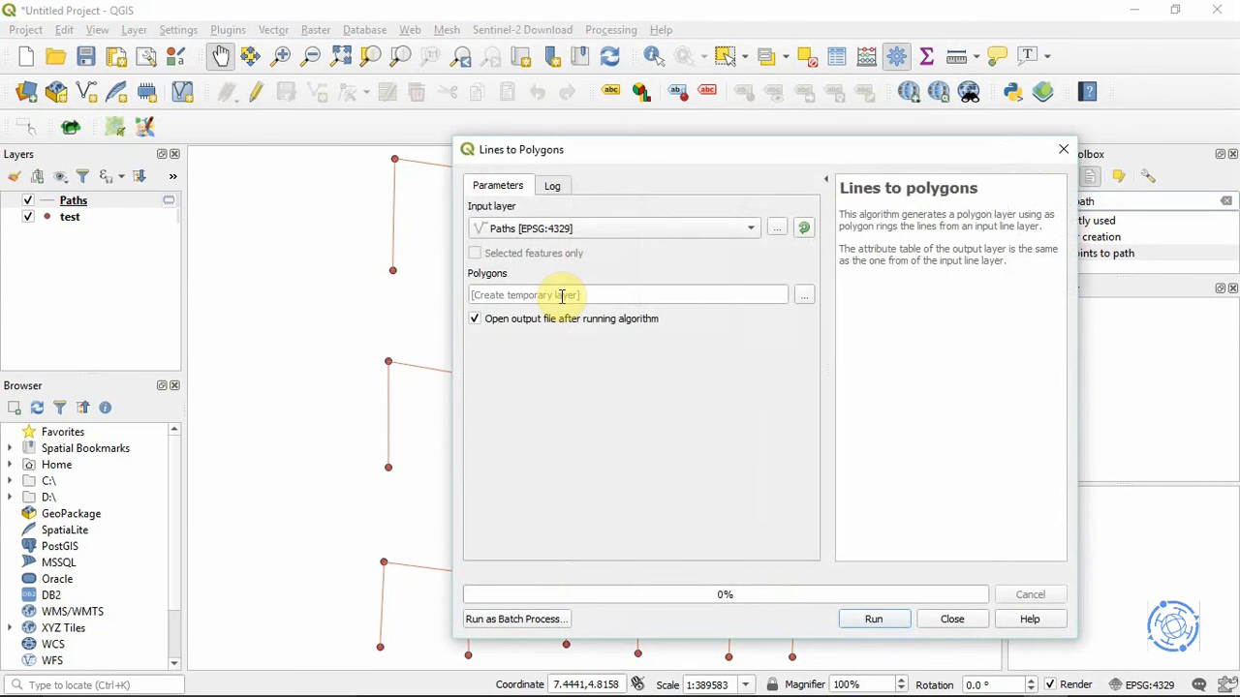
mouse_move(775, 620)
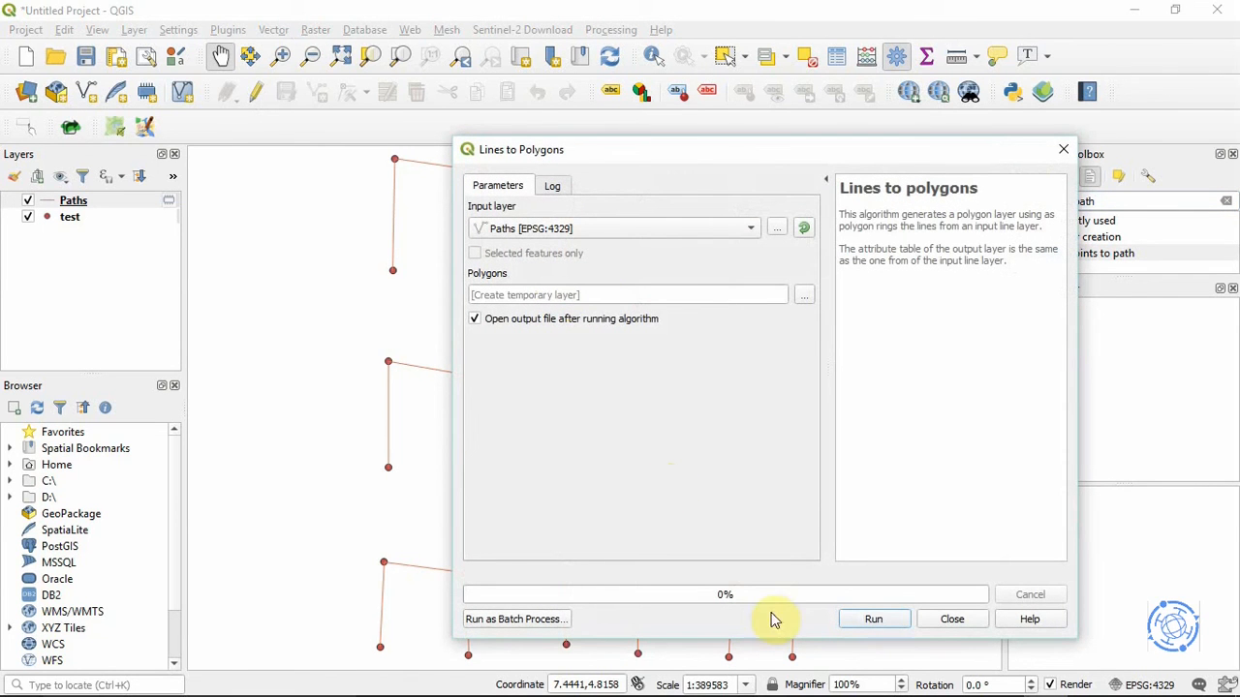
Run Lines to Polygons to add a Polygons layer of nine squares, then close the tool
left_click(871, 619)
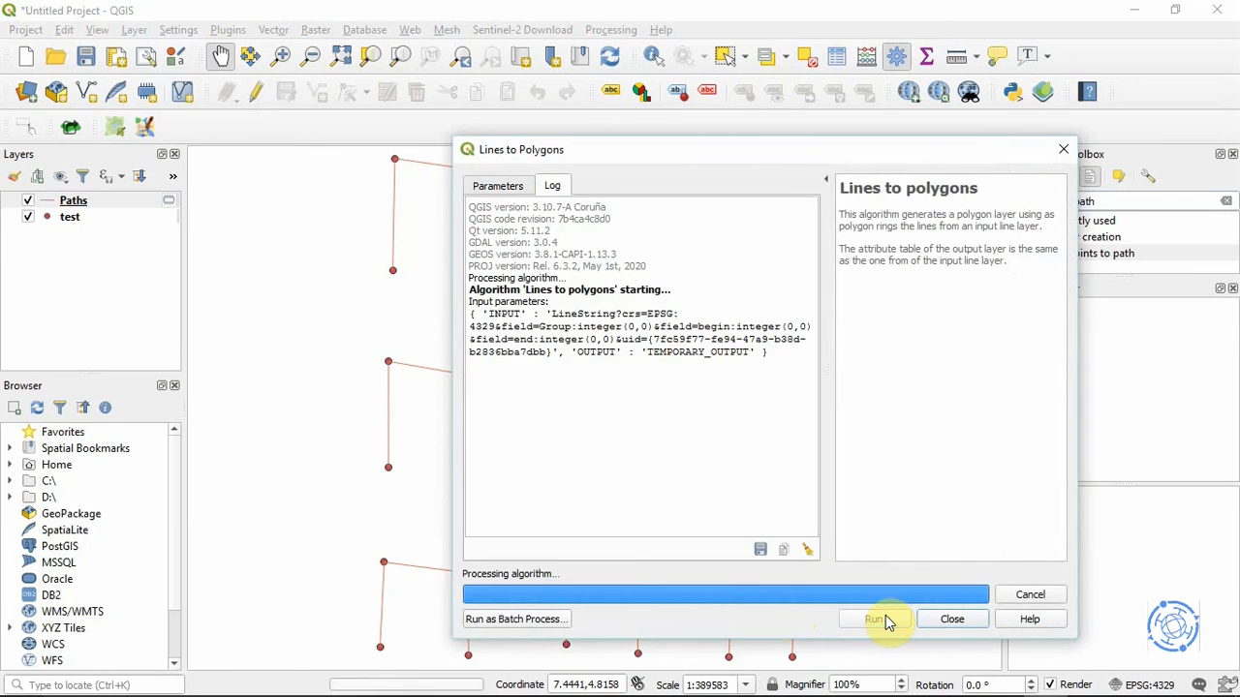
left_click(872, 620)
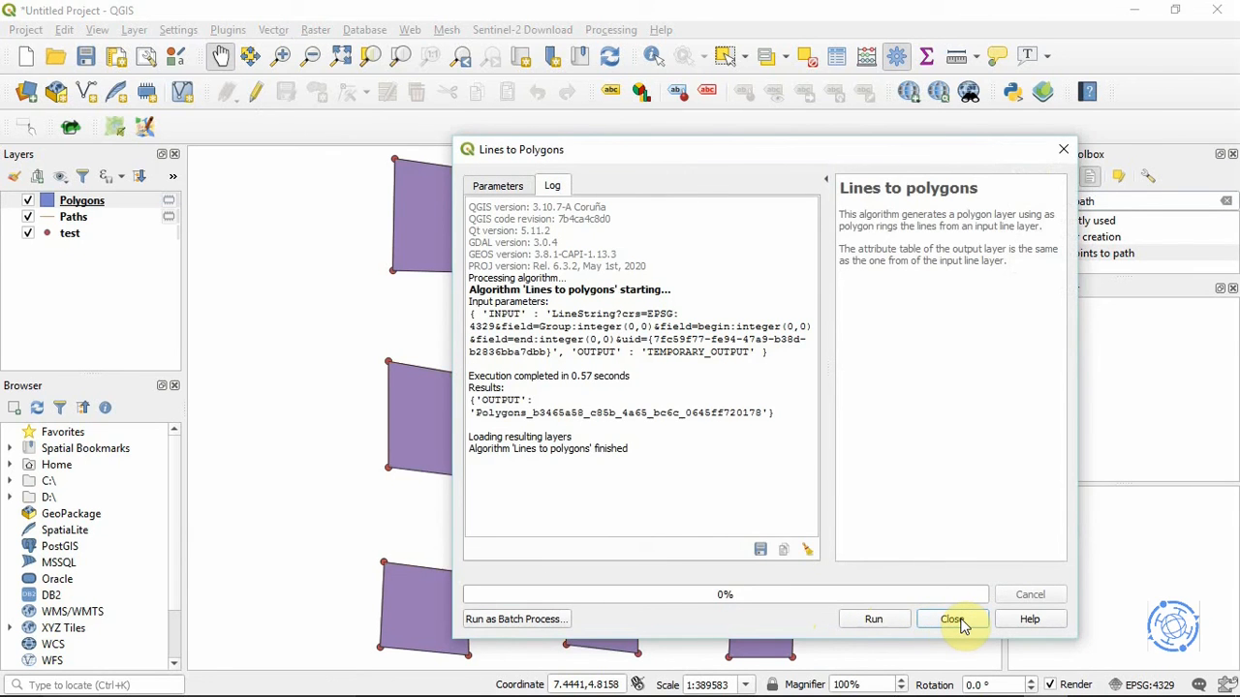
left_click(951, 620)
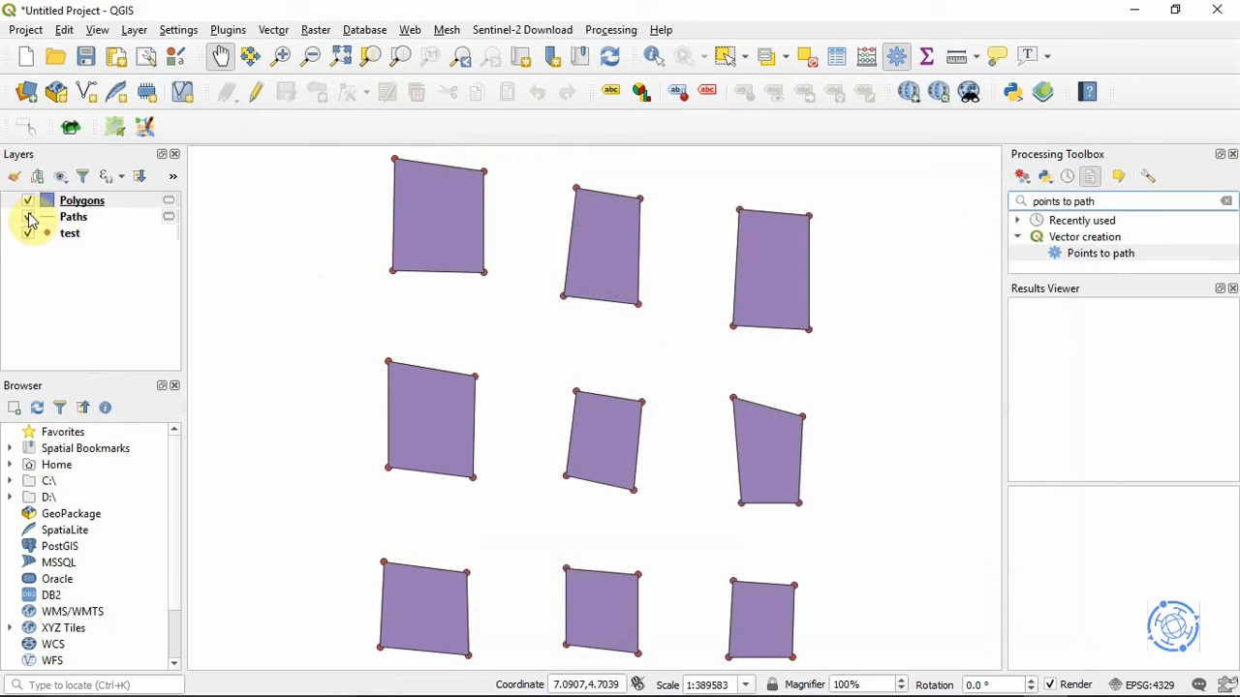
Hide the Paths and test point layers, leaving only the purple Polygons squares visible
left_click(81, 199)
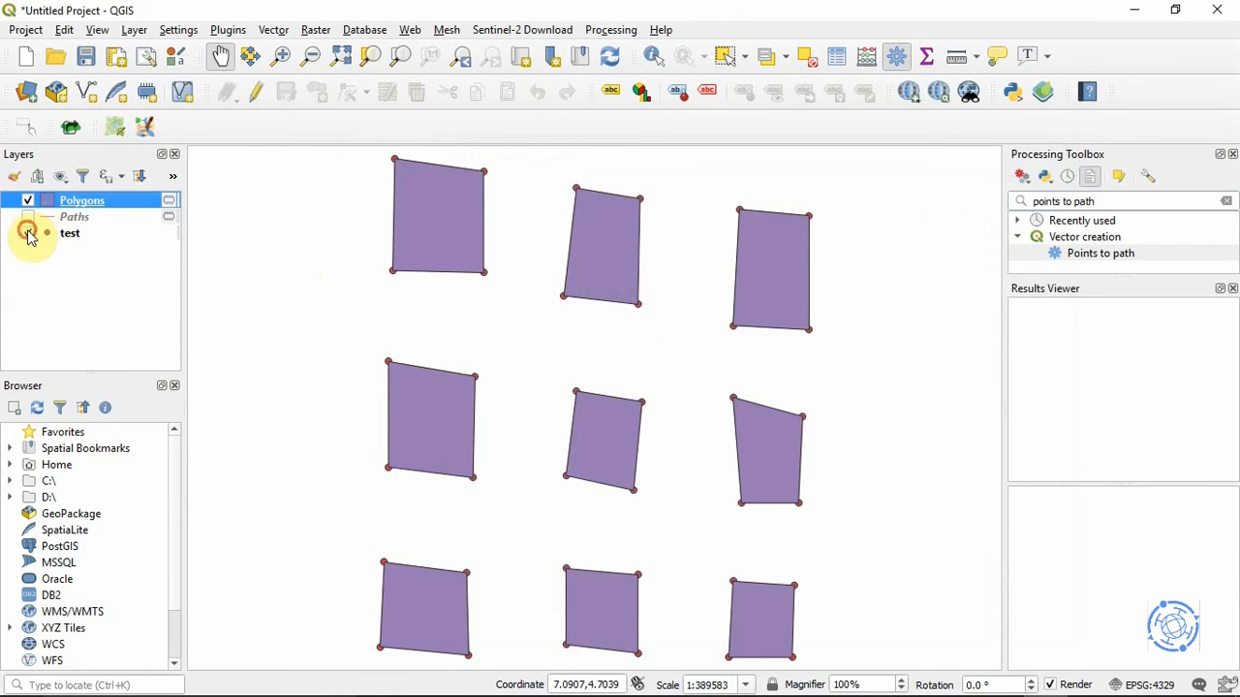
left_click(27, 217)
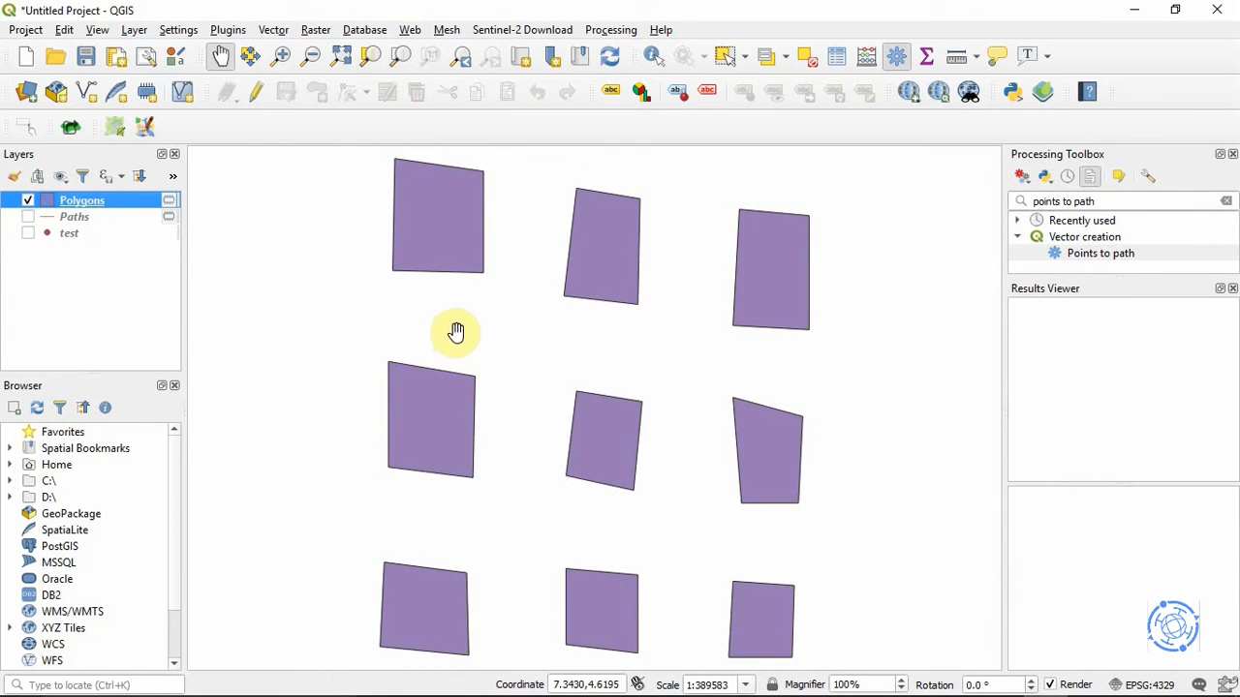
mouse_move(503, 333)
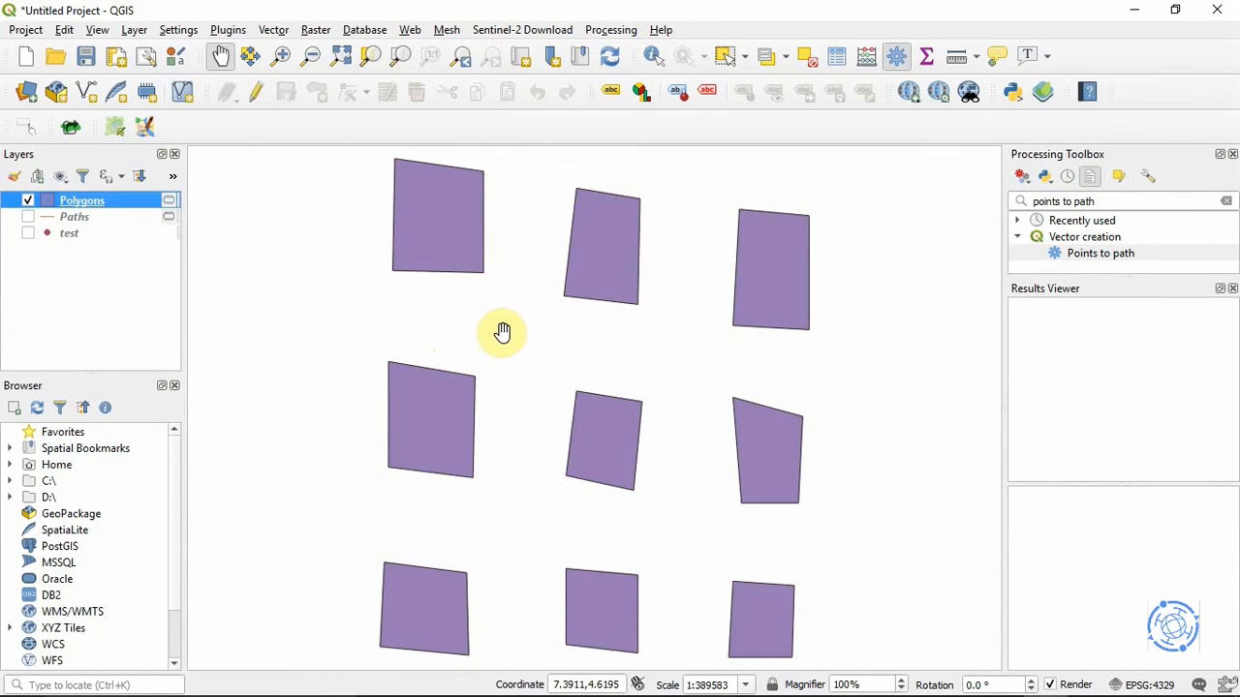
mouse_move(643, 358)
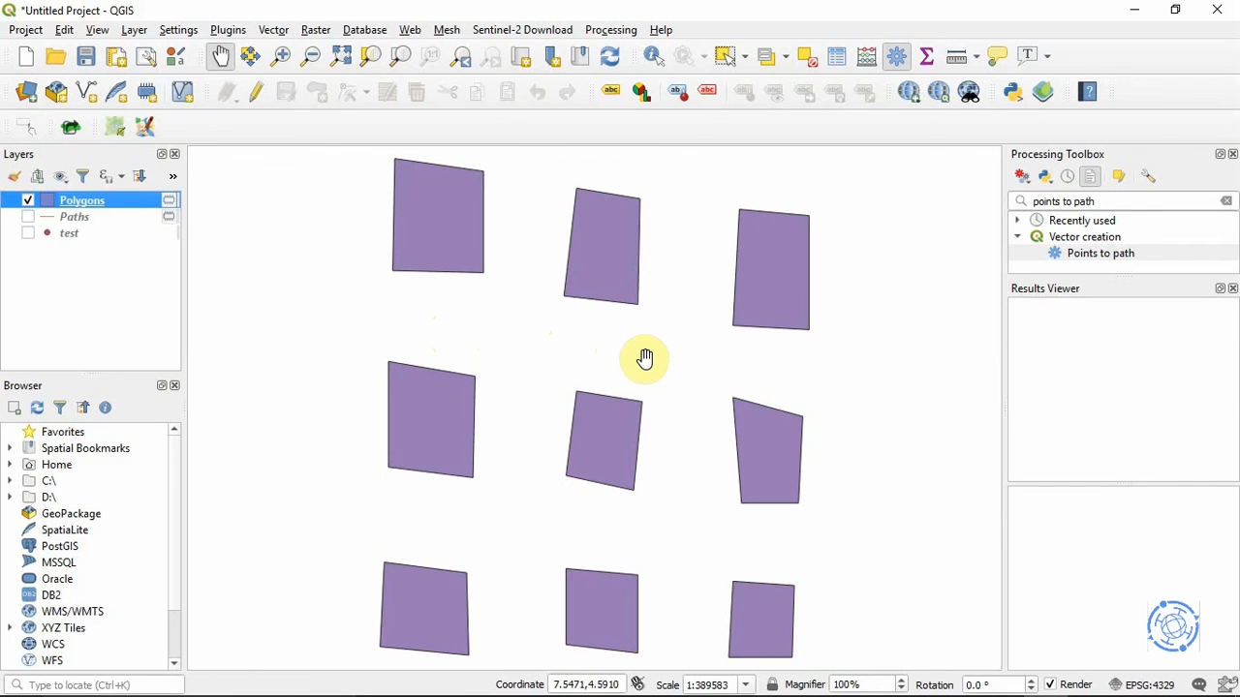
mouse_move(649, 364)
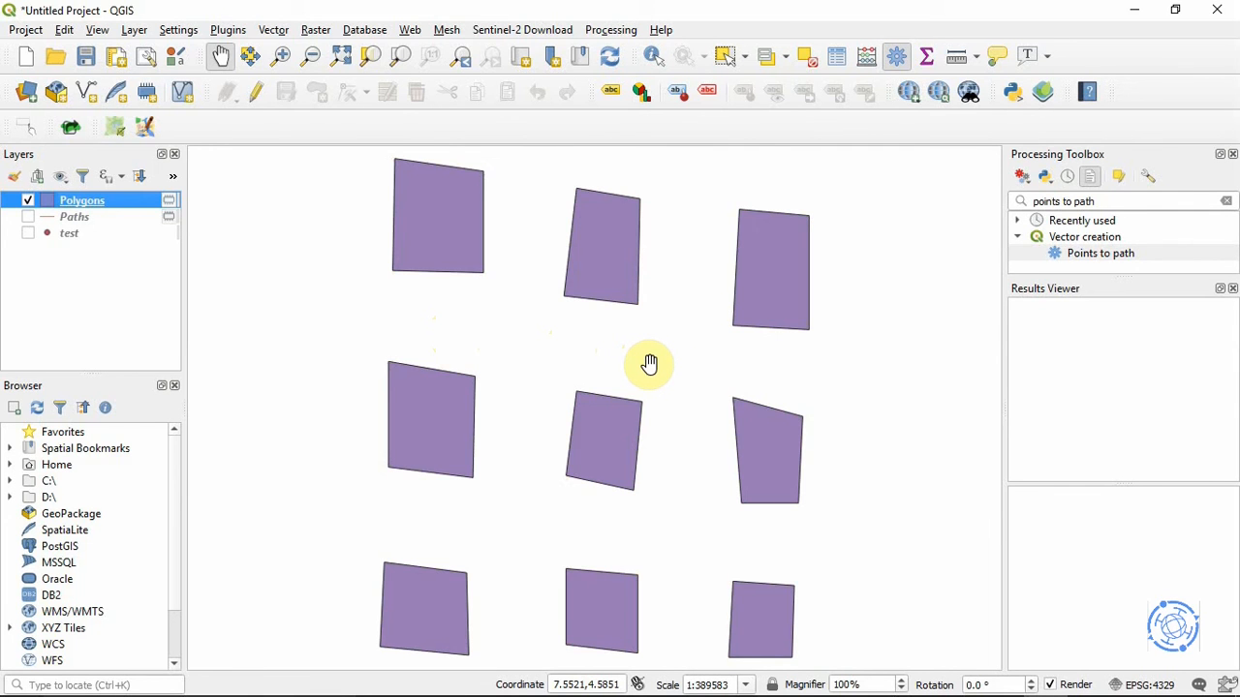